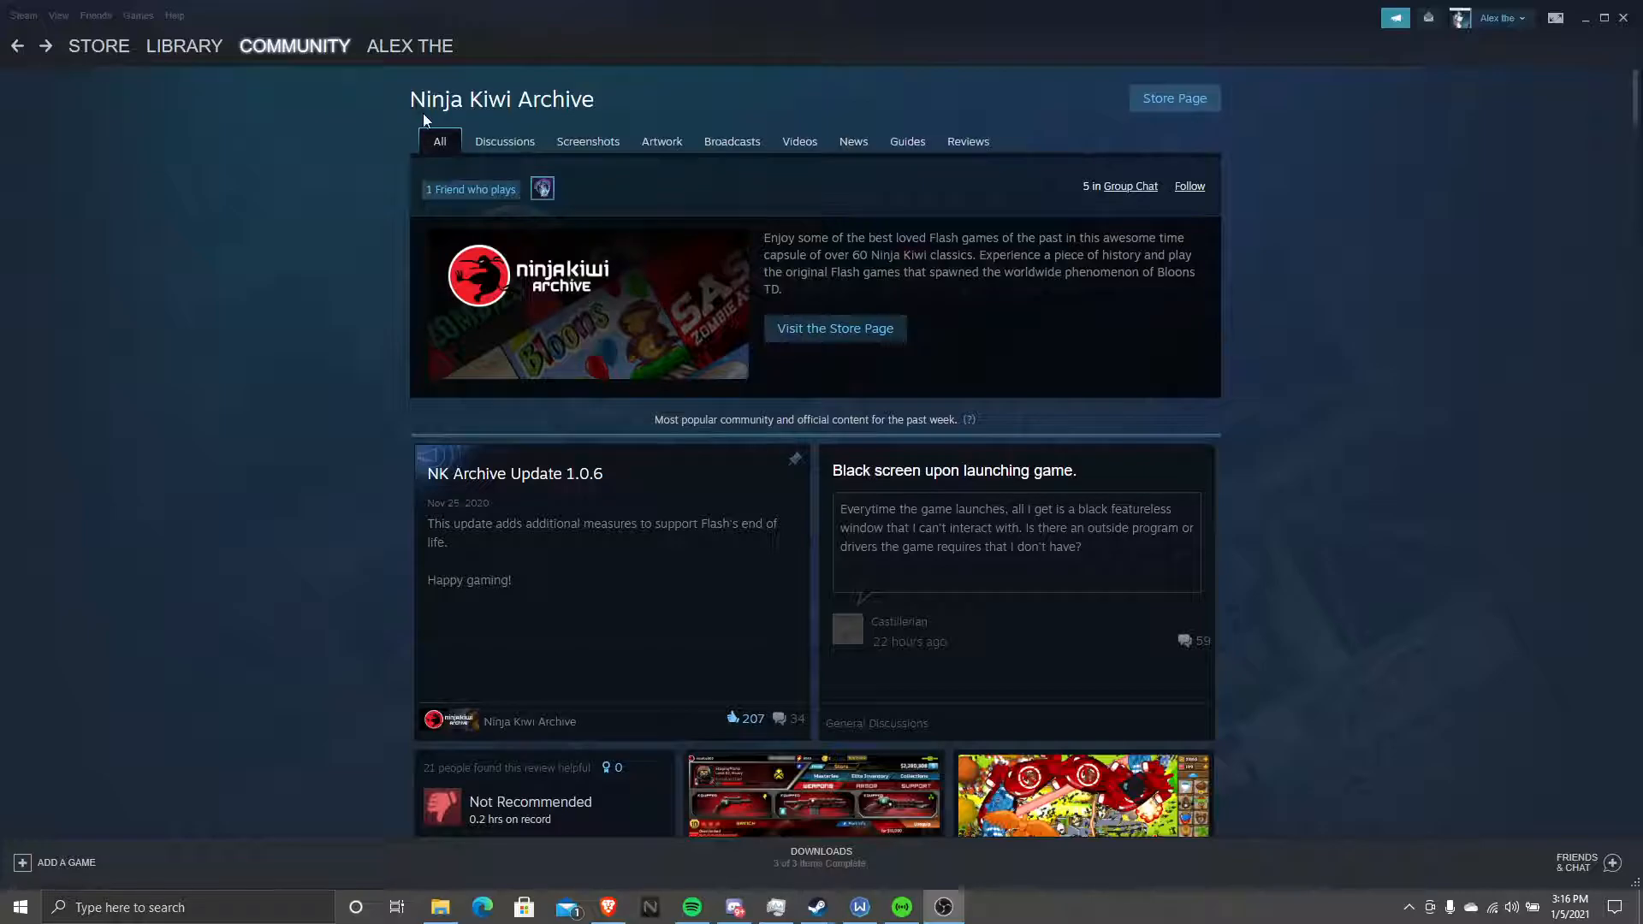
Review the archive.org Flash Player page and glance at the WinRAR and 7-Zip download tabs
{"action": "scroll", "scroll_direction": "down", "scroll_amount": 3}
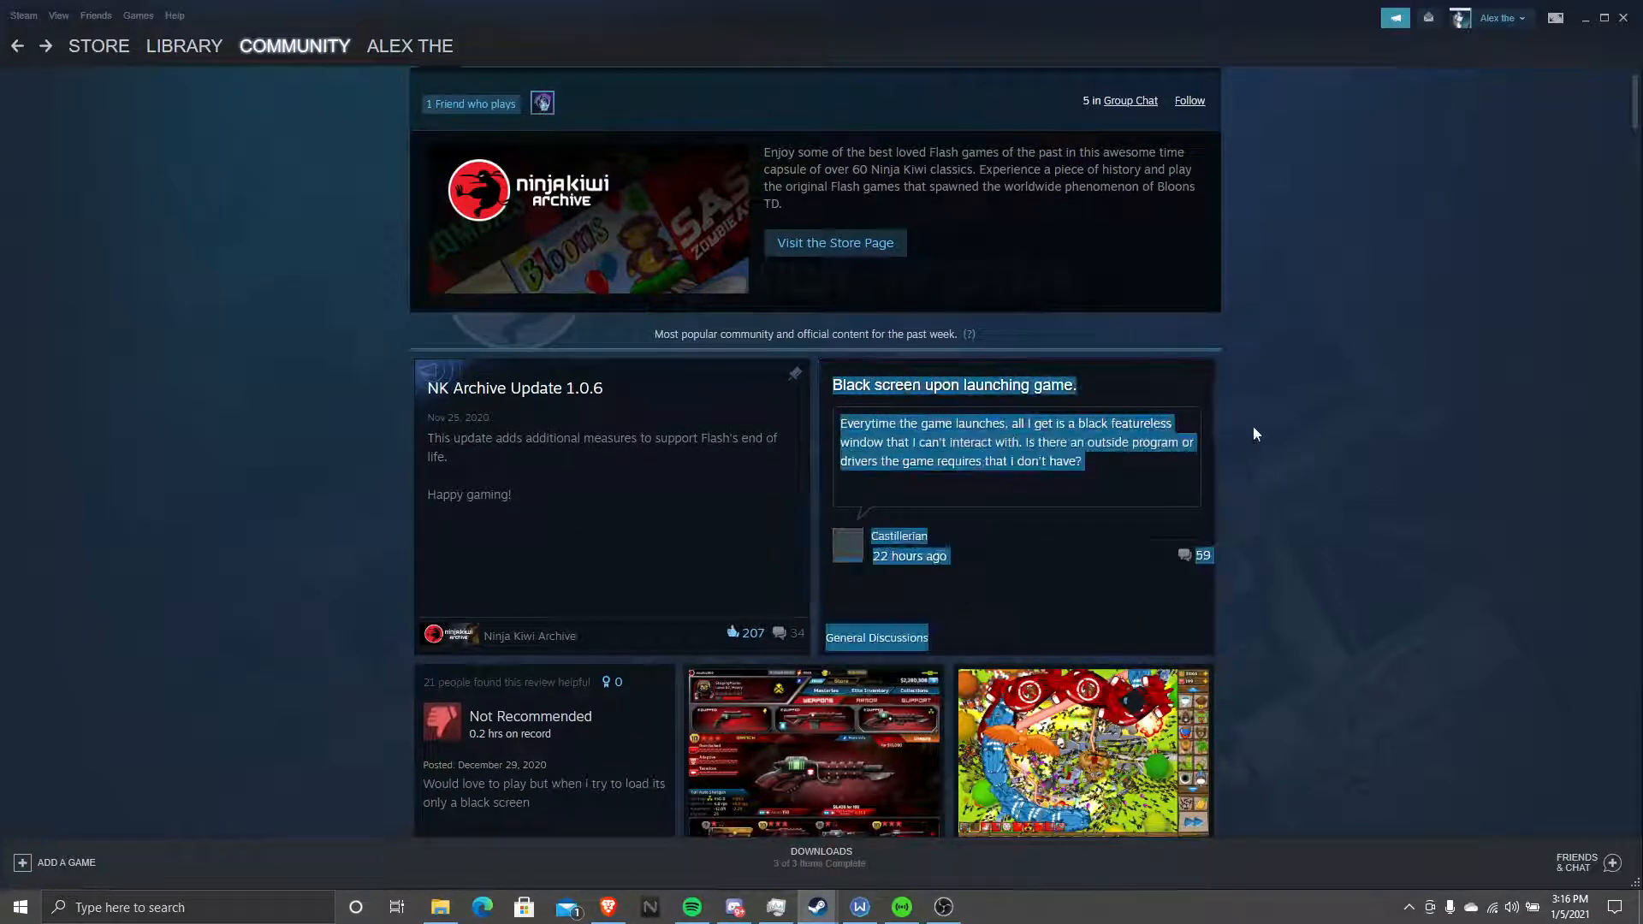
{"action": "scroll", "scroll_direction": "down", "scroll_amount": 3}
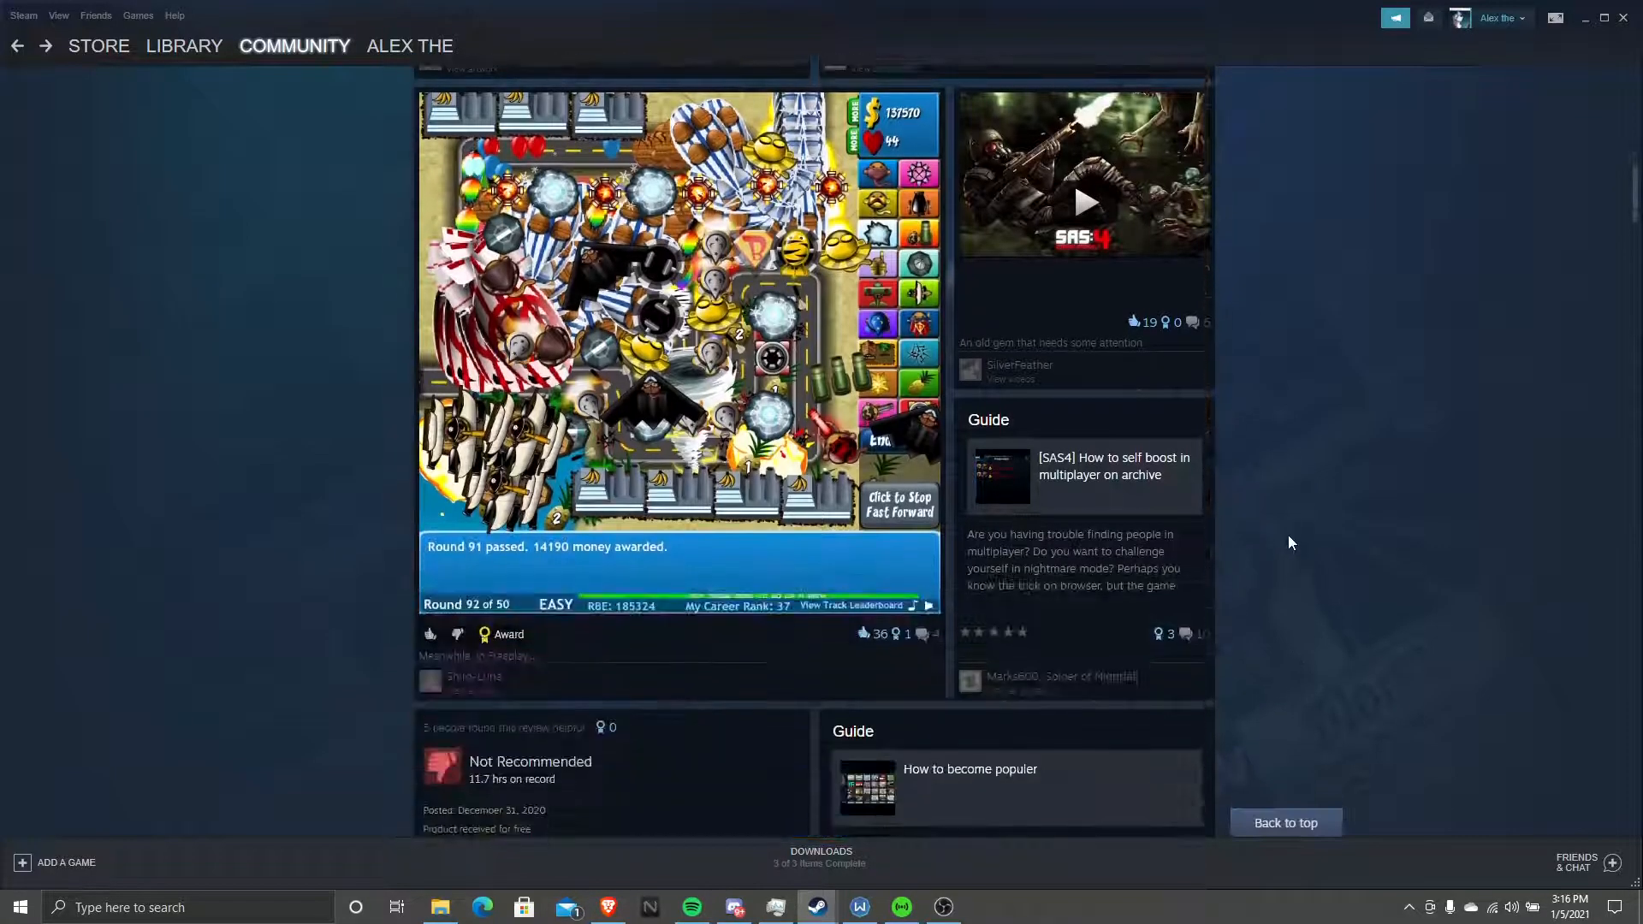
{"action": "scroll", "scroll_direction": "up", "scroll_amount": 3}
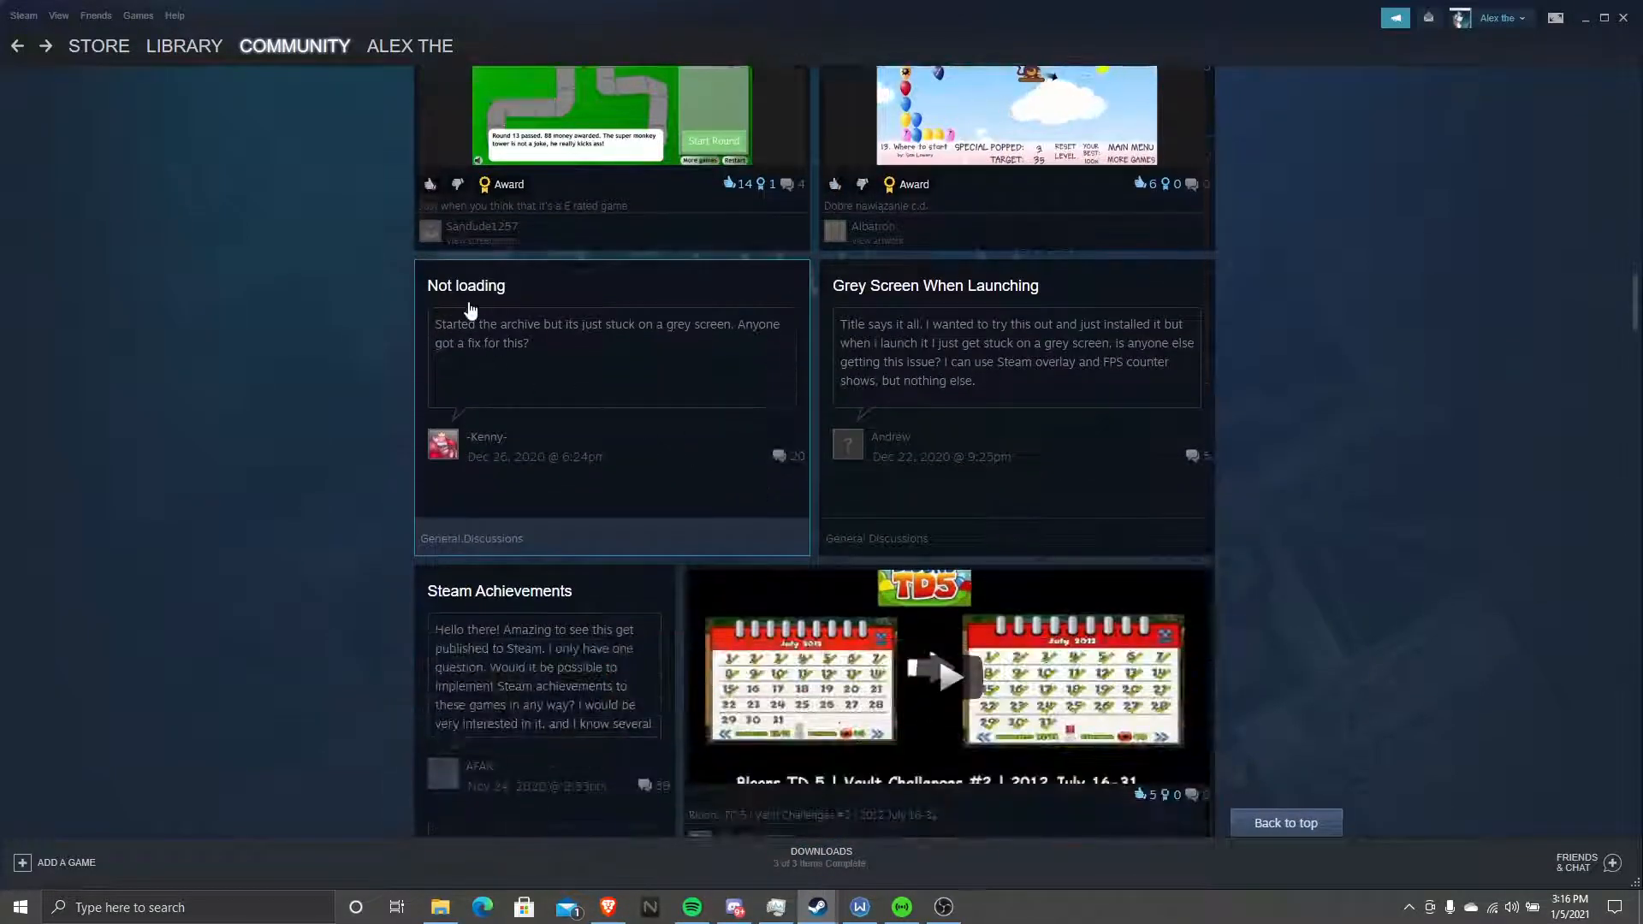
{"action": "mouse_move", "coordinate": [1518, 134]}
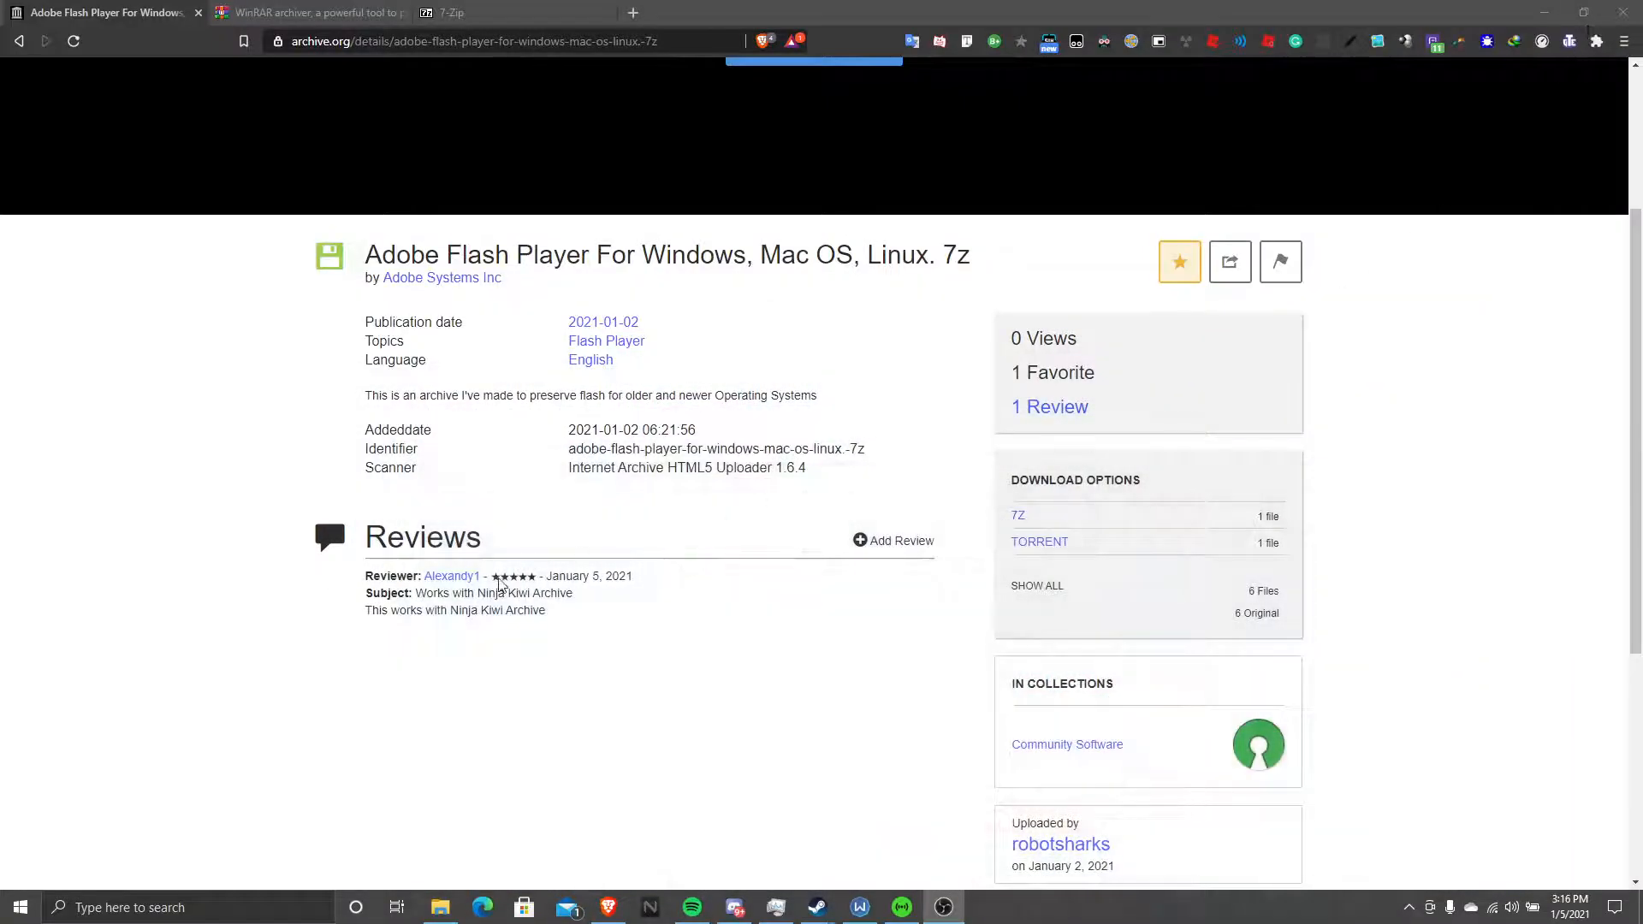
{"action": "scroll", "scroll_direction": "up", "scroll_amount": 3}
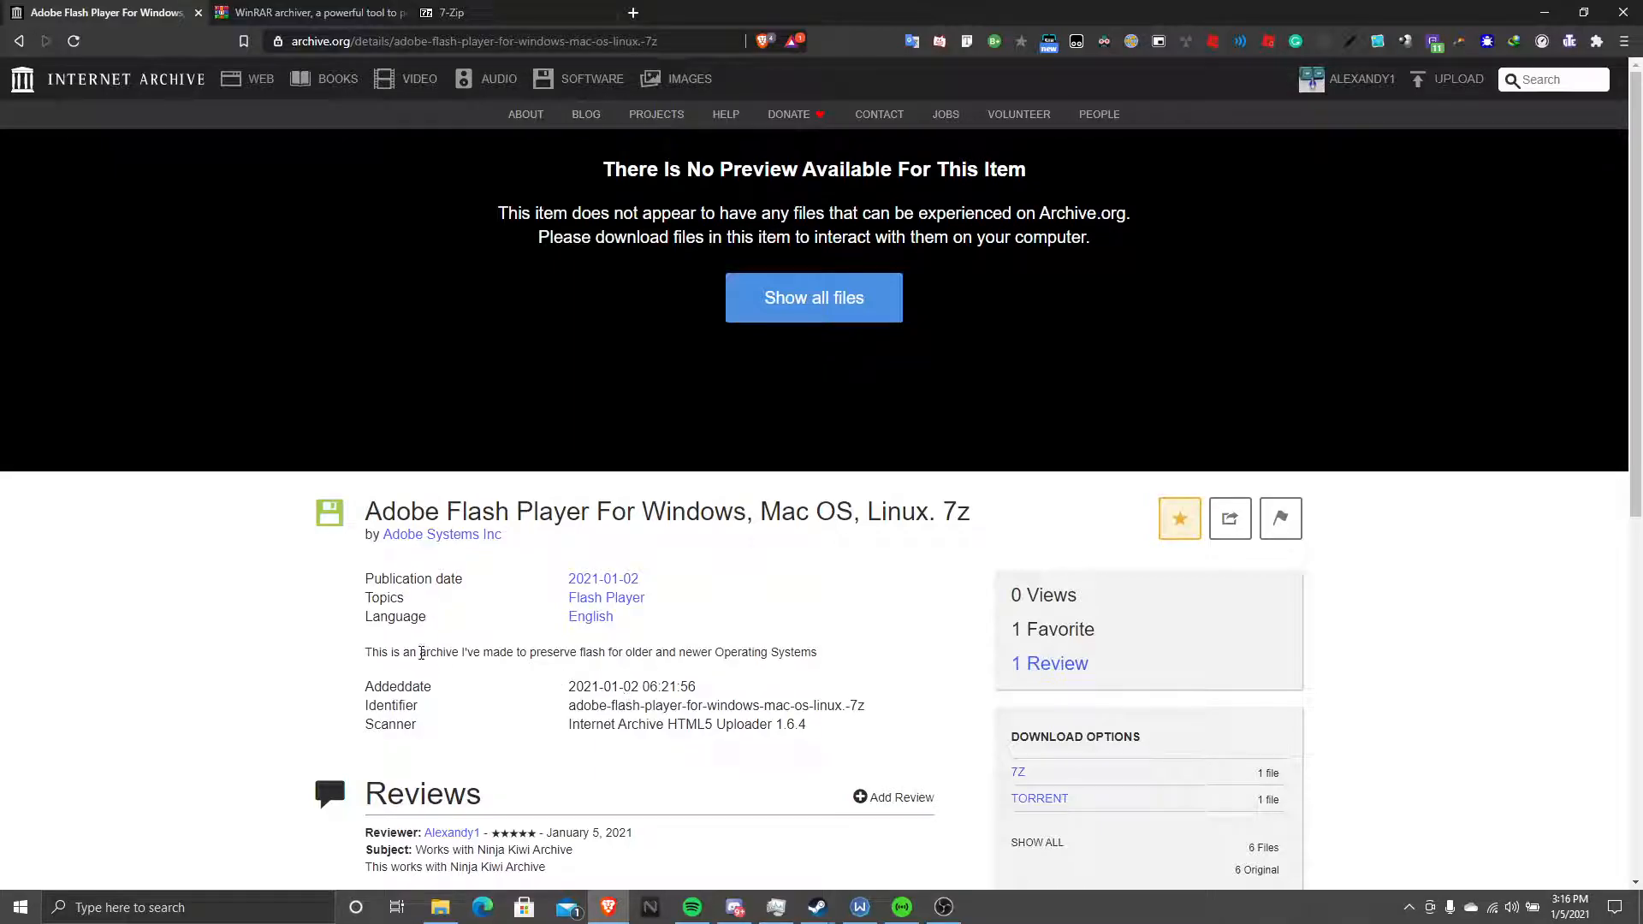
{"action": "scroll", "scroll_direction": "down", "scroll_amount": 3}
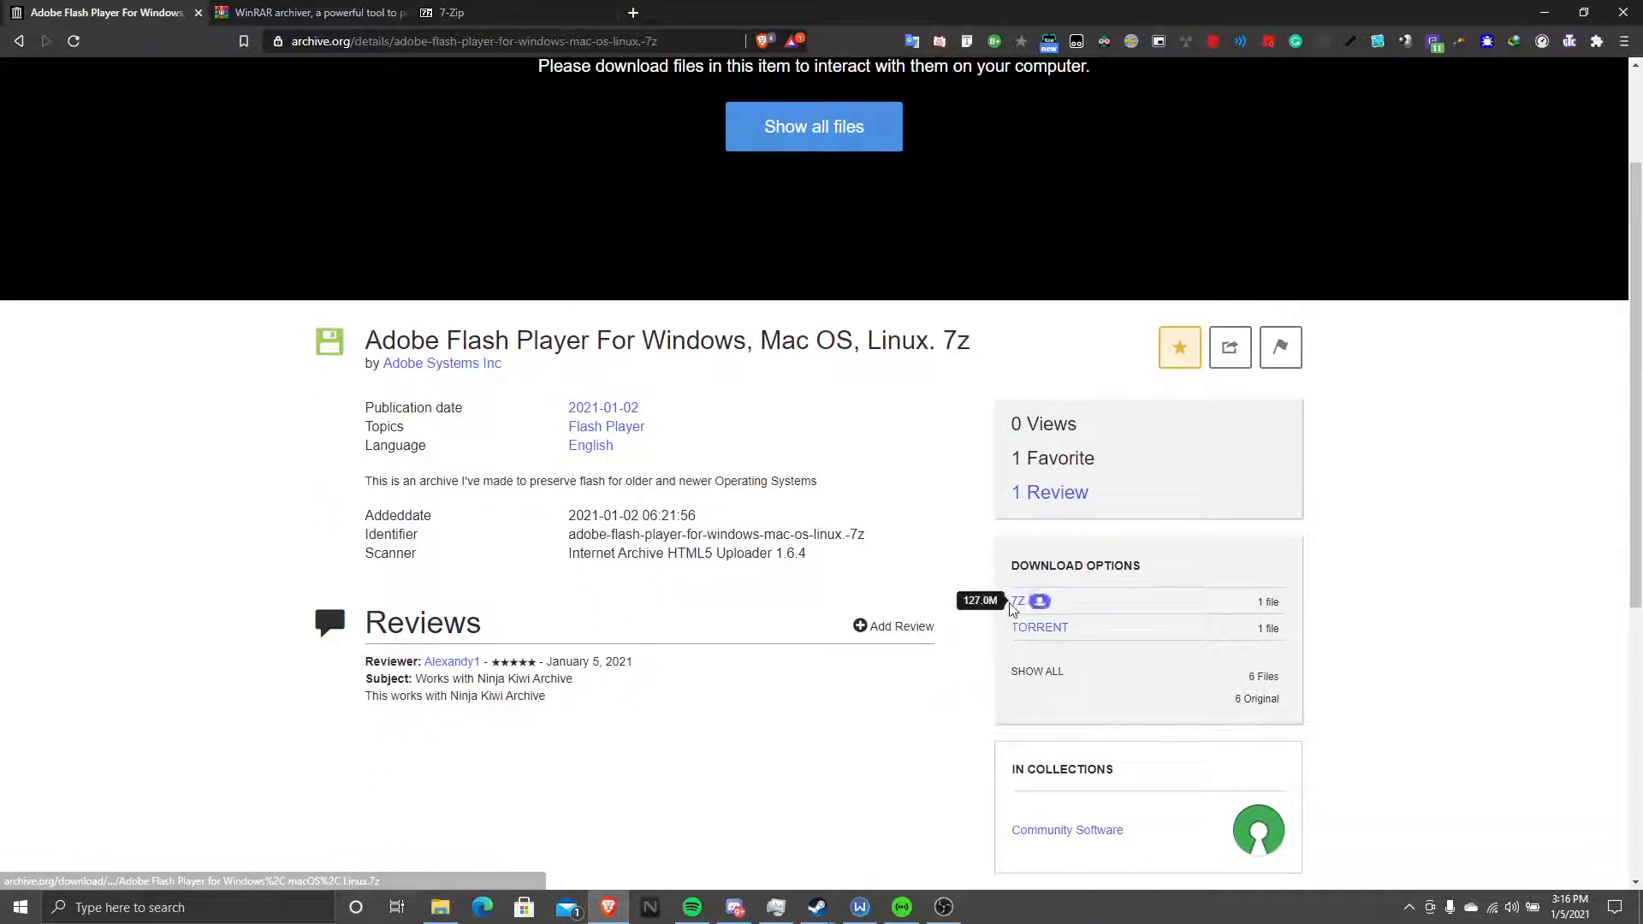
{"action": "mouse_move", "coordinate": [279, 199]}
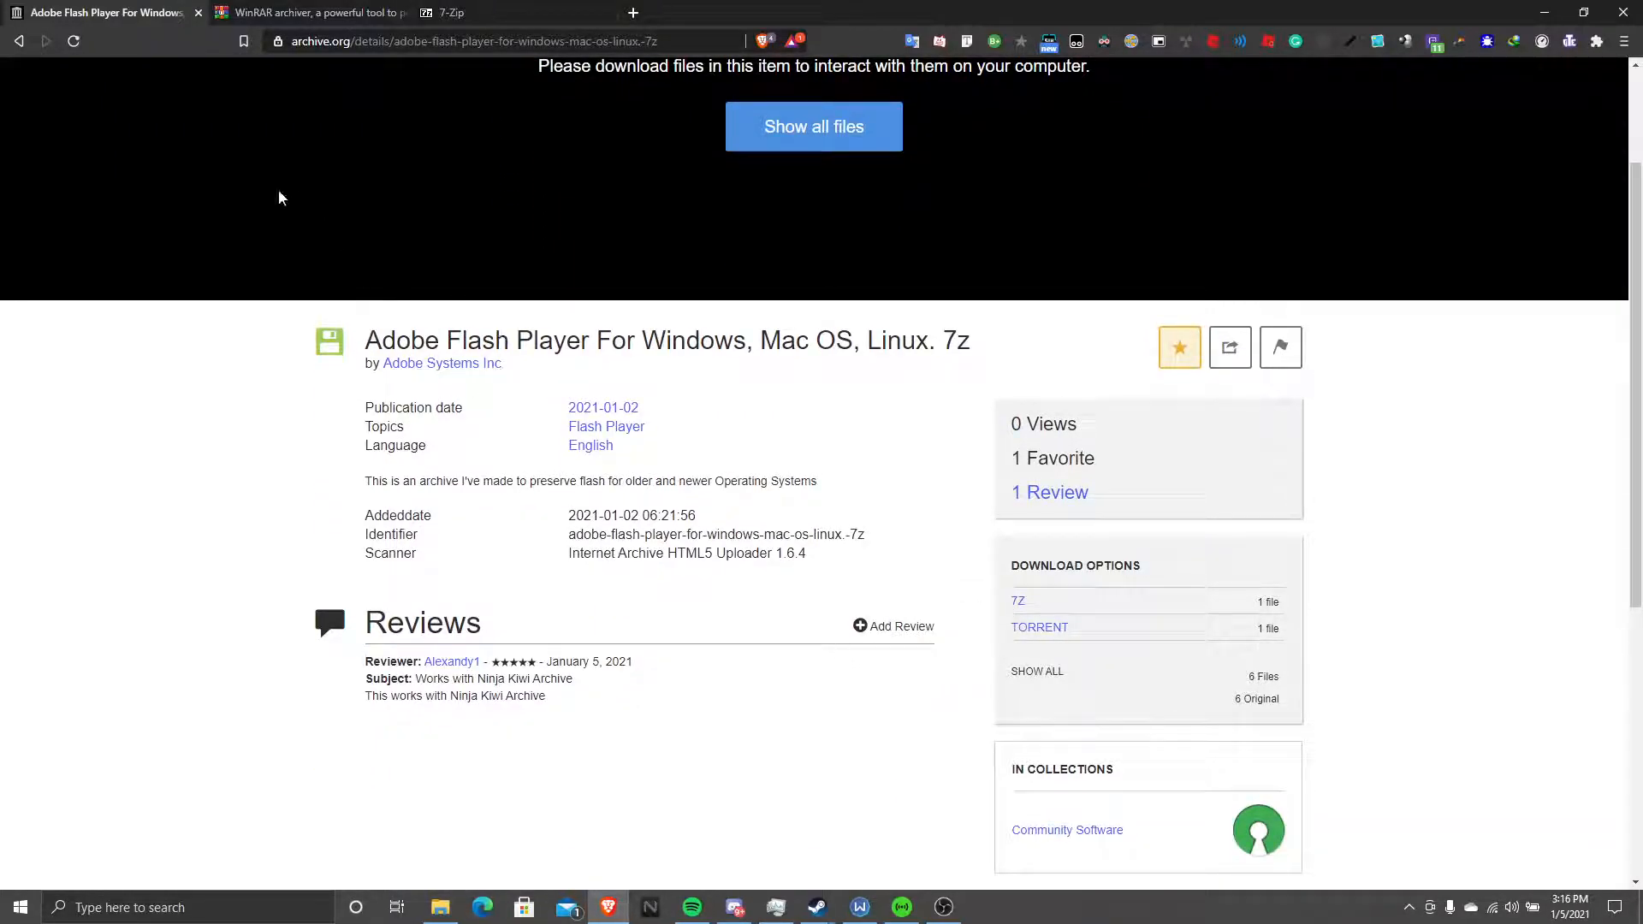
{"action": "left_click", "coordinate": [304, 12]}
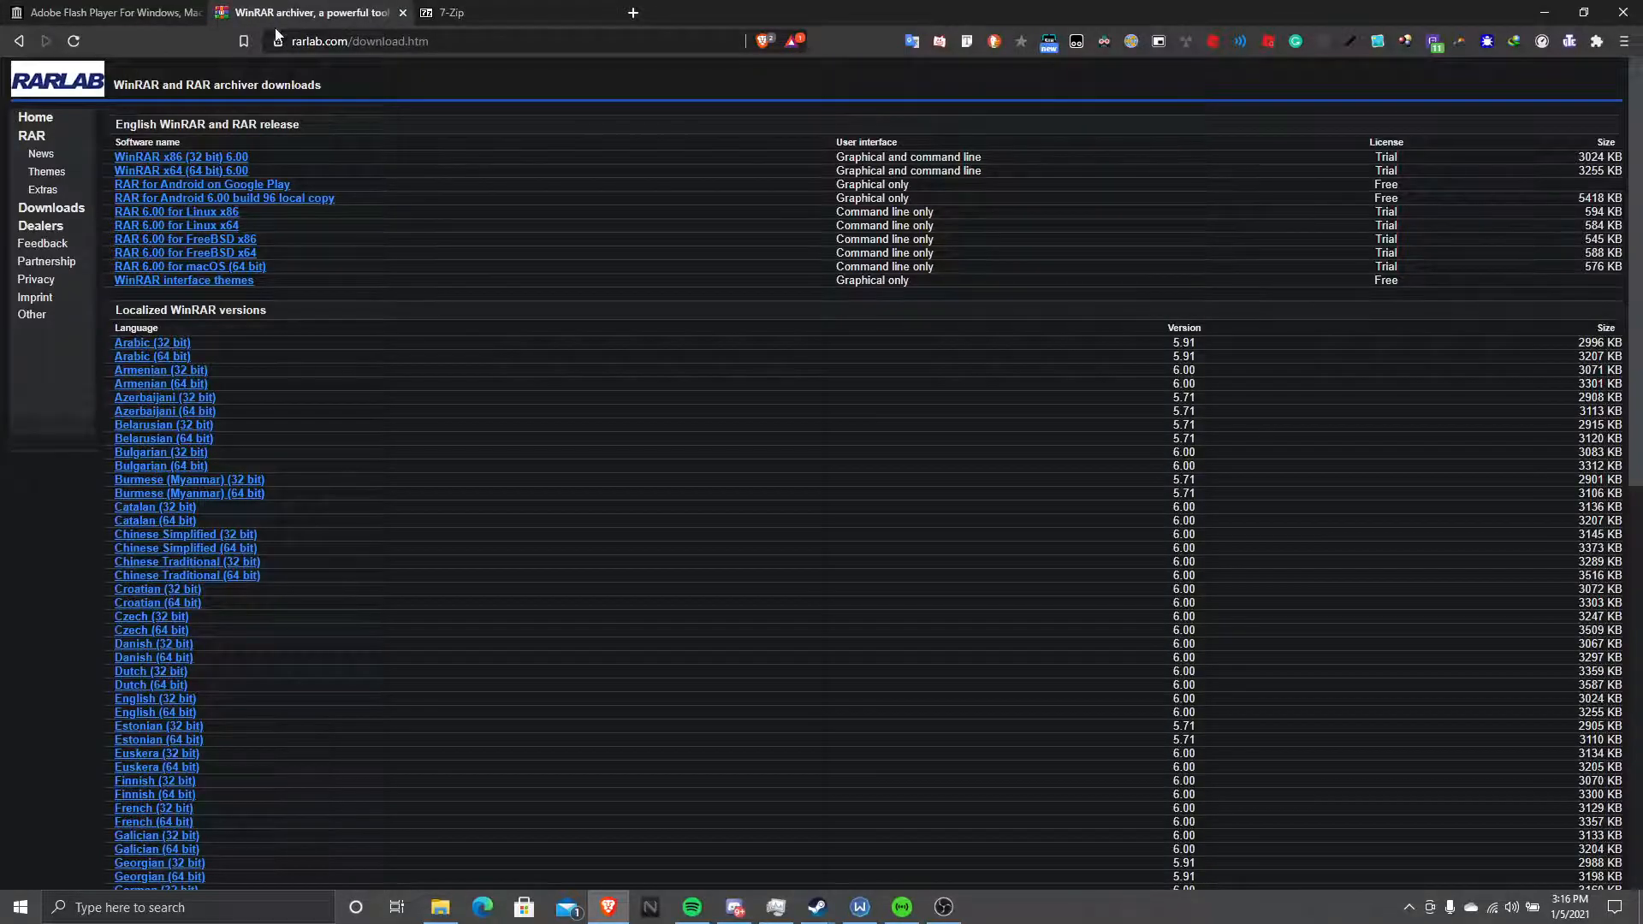
{"action": "left_click", "coordinate": [492, 12]}
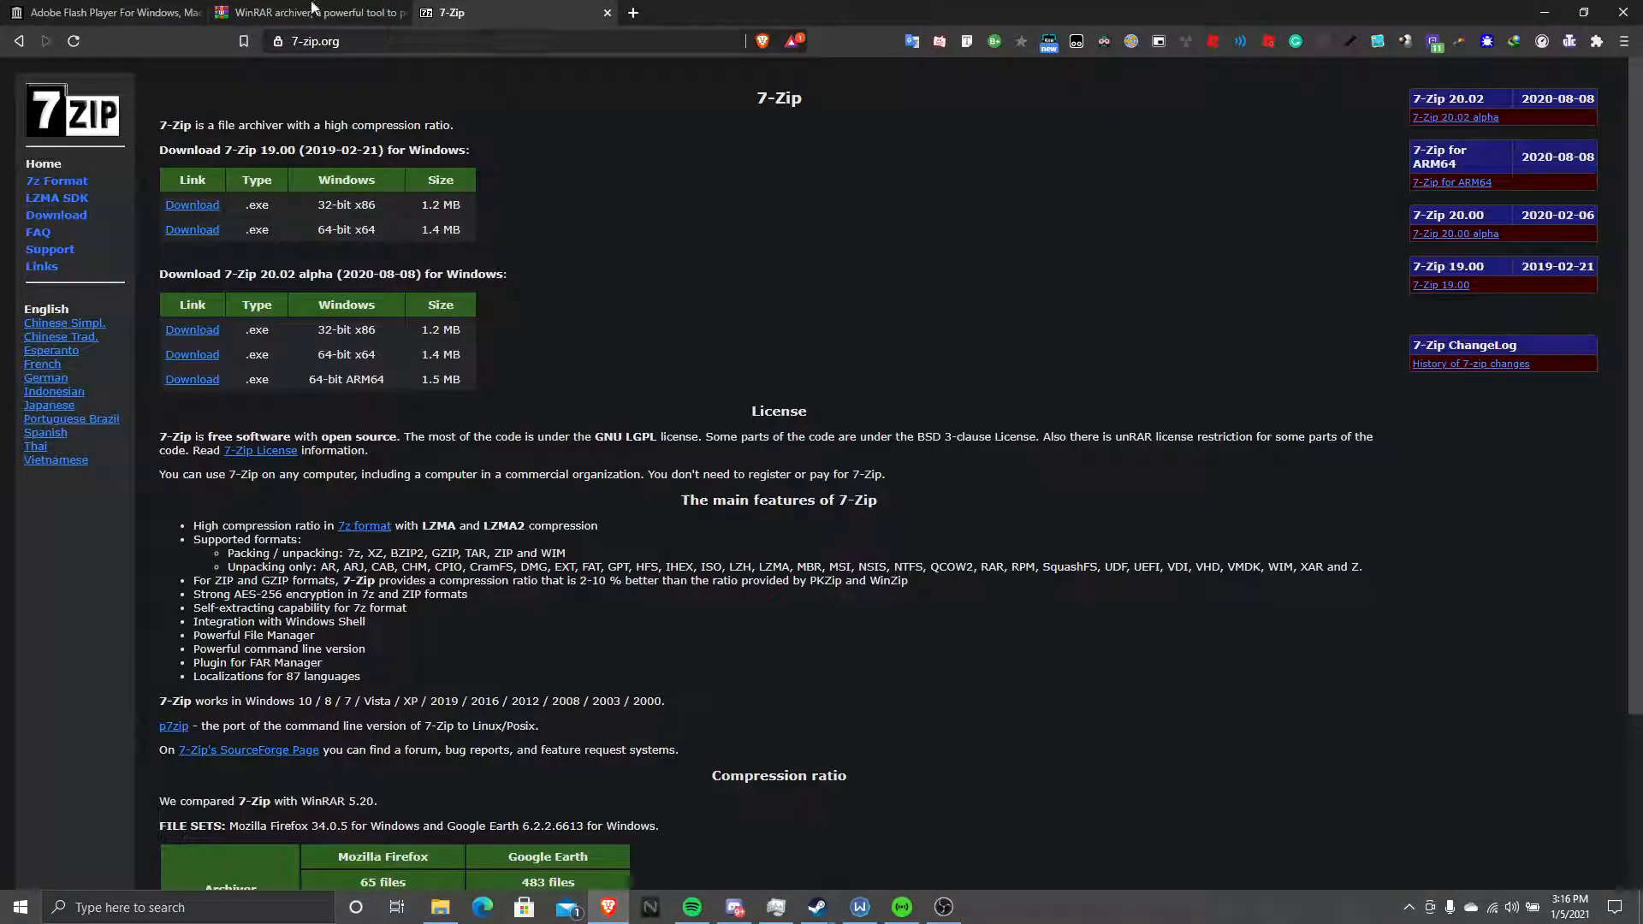
{"action": "left_click", "coordinate": [104, 12]}
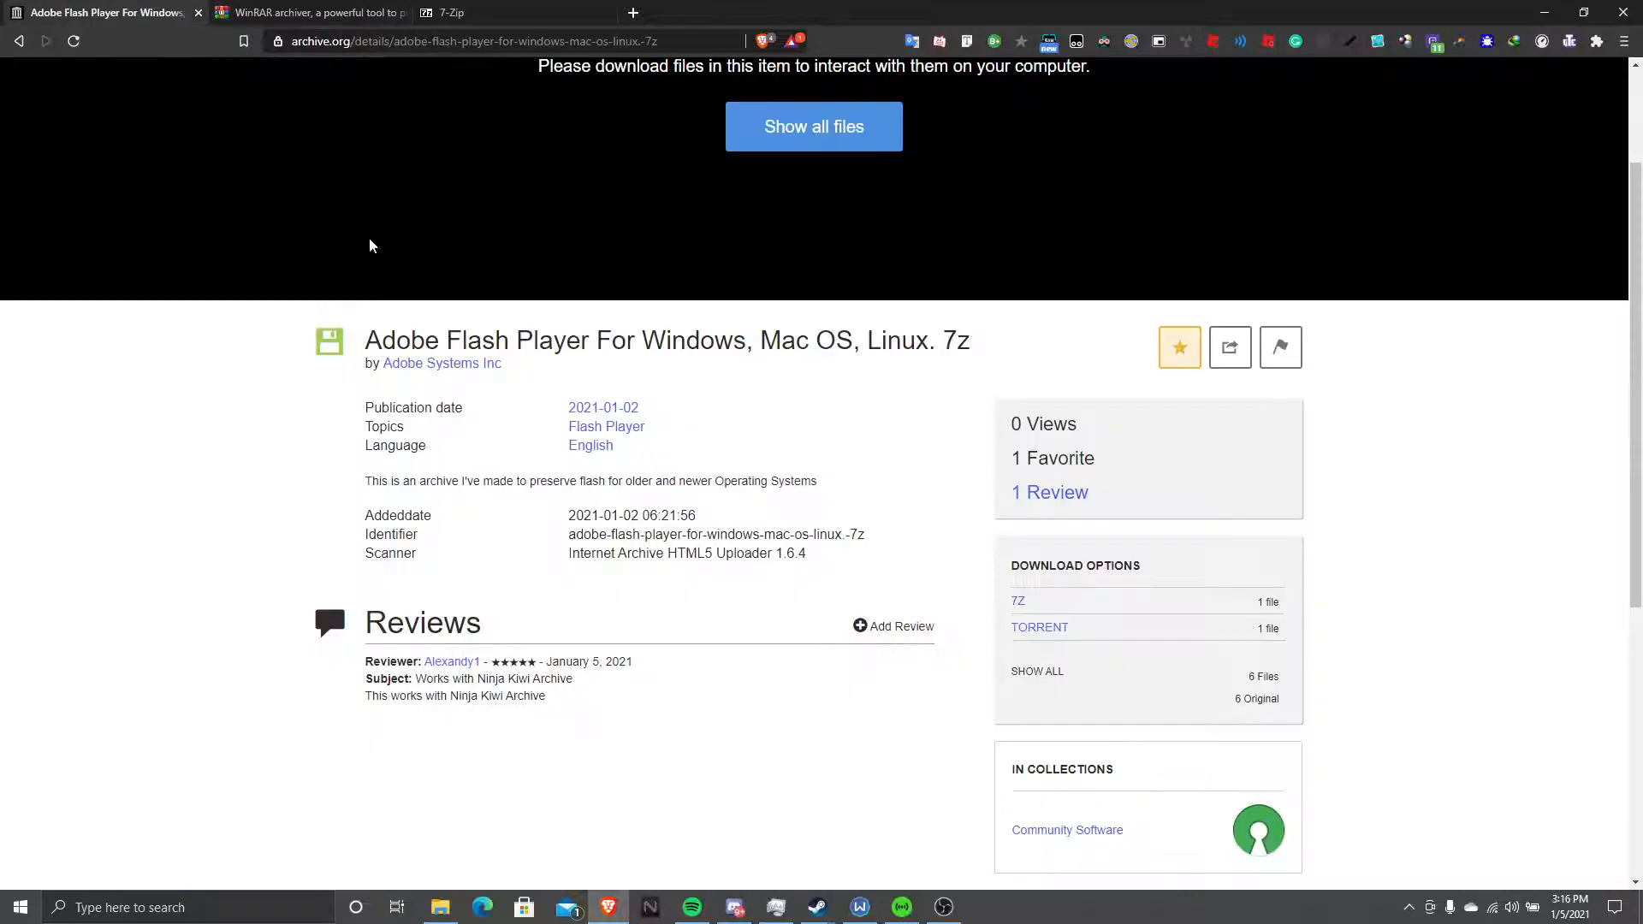
{"action": "scroll", "scroll_direction": "up", "scroll_amount": 3}
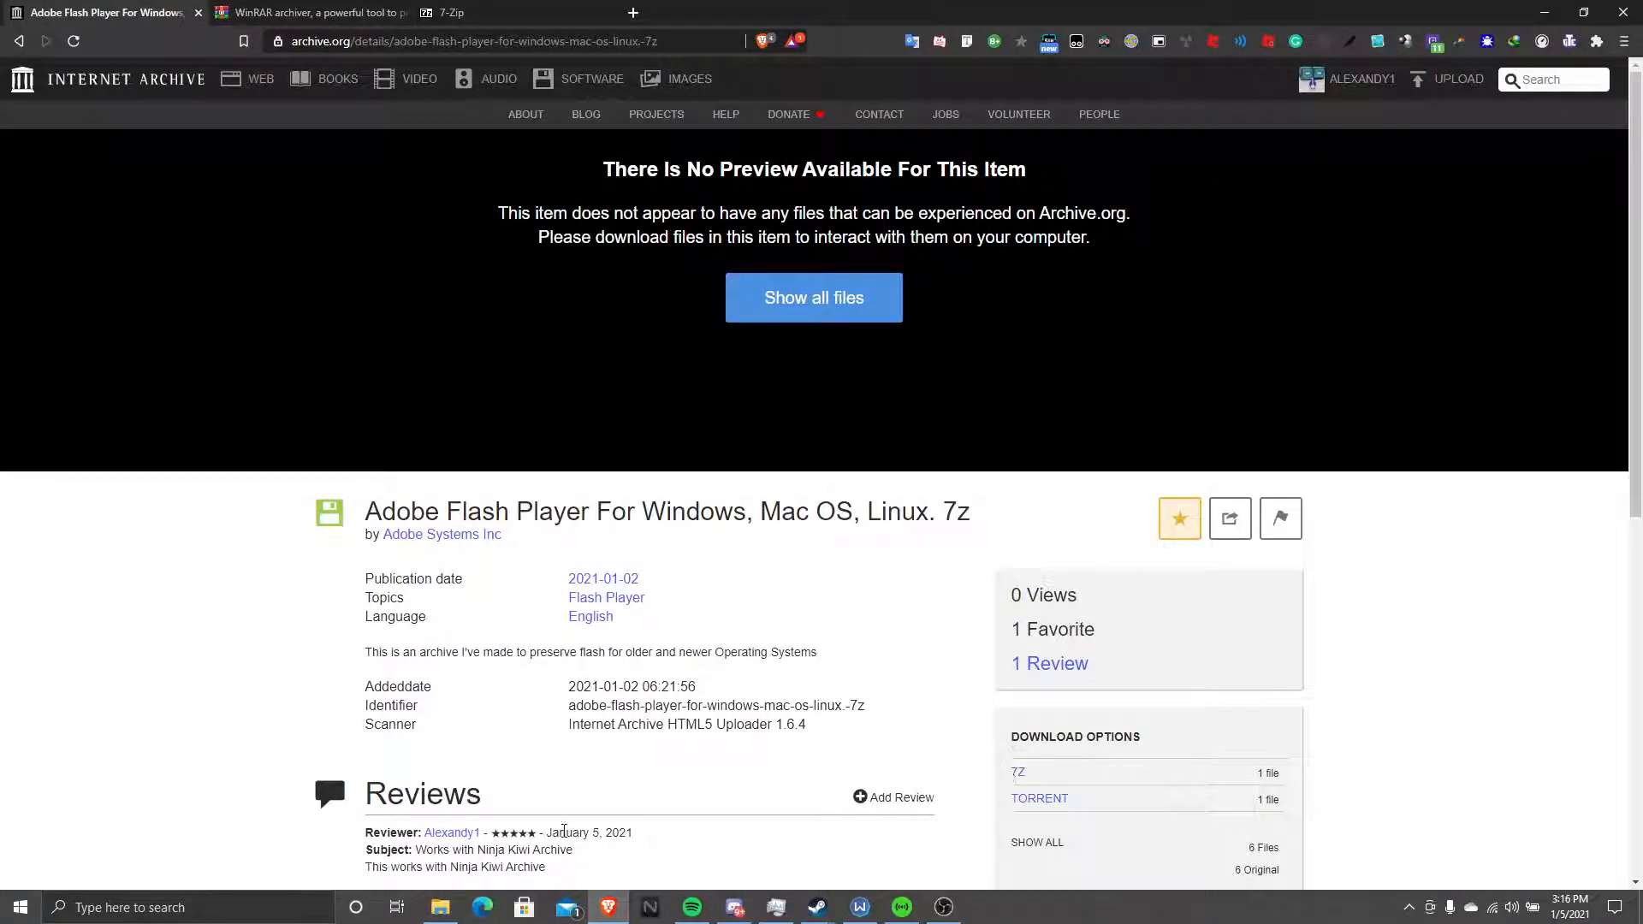
Open the downloaded Flash Player .7z in 7-Zip, enter its Windows folder and select install_flash_player.exe
{"action": "left_click", "coordinate": [440, 907]}
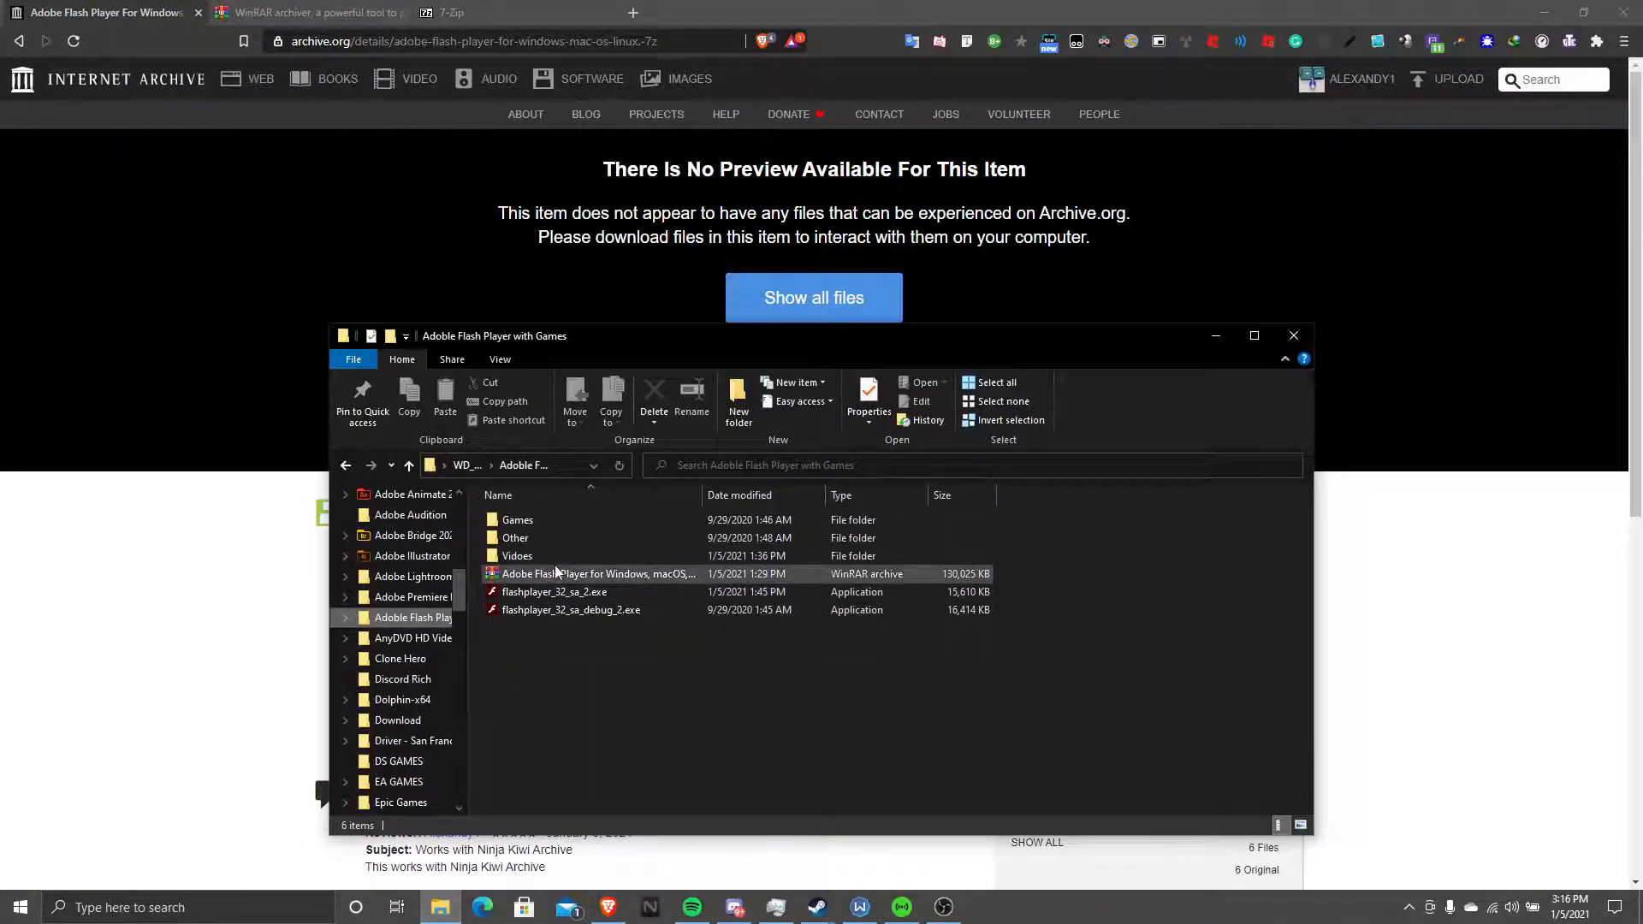
{"action": "left_click", "coordinate": [599, 573]}
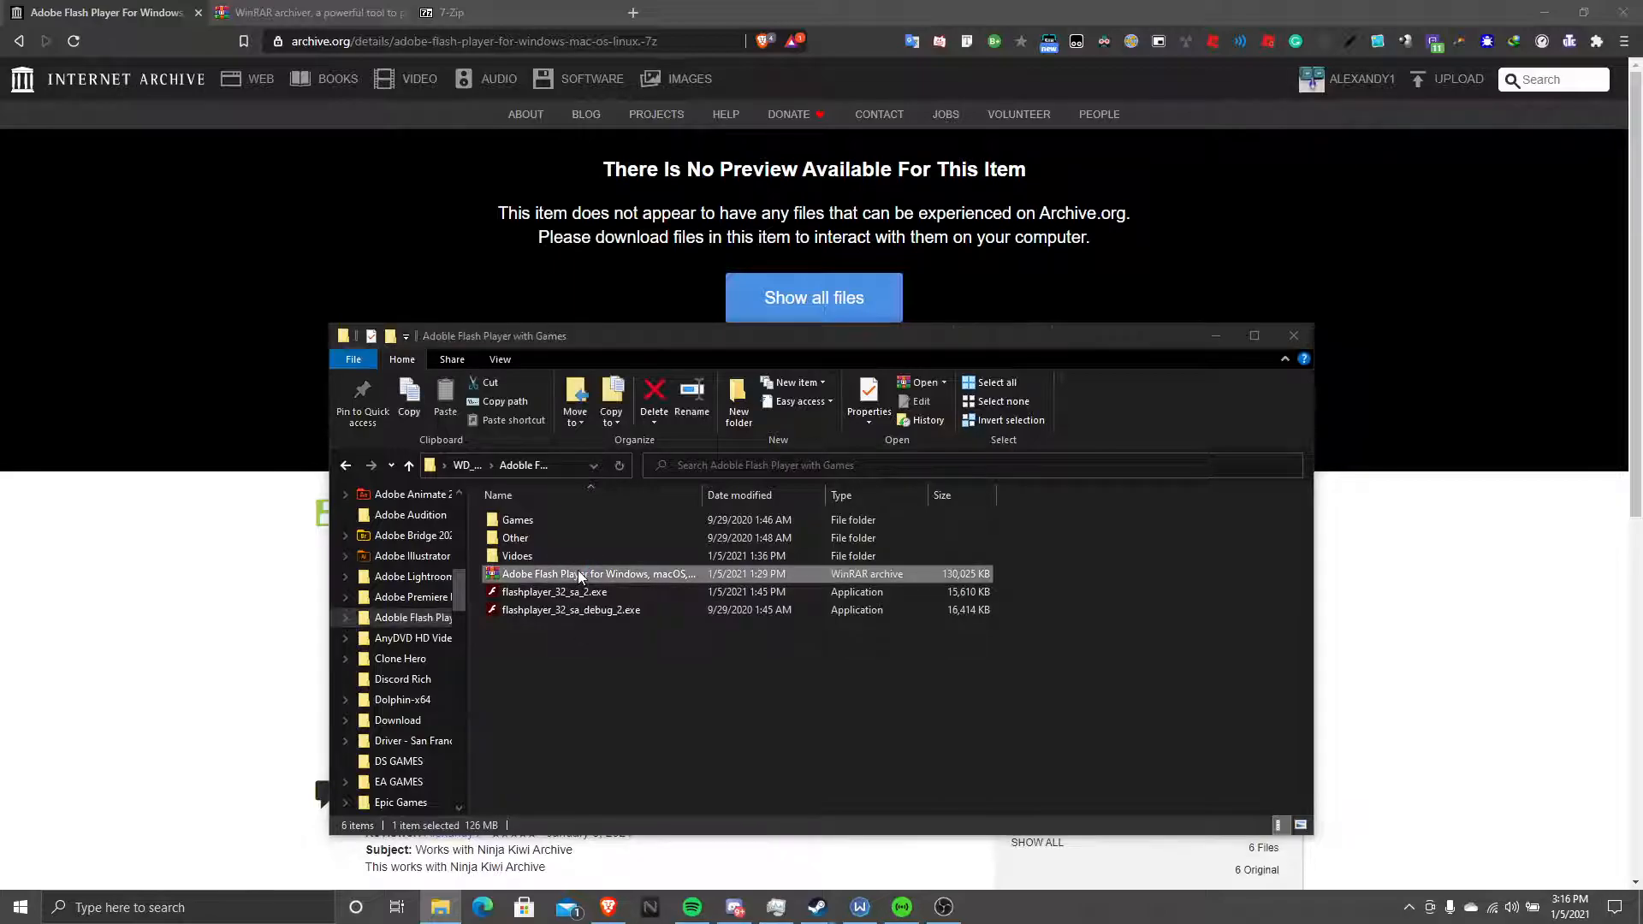
{"action": "double_click", "coordinate": [598, 574]}
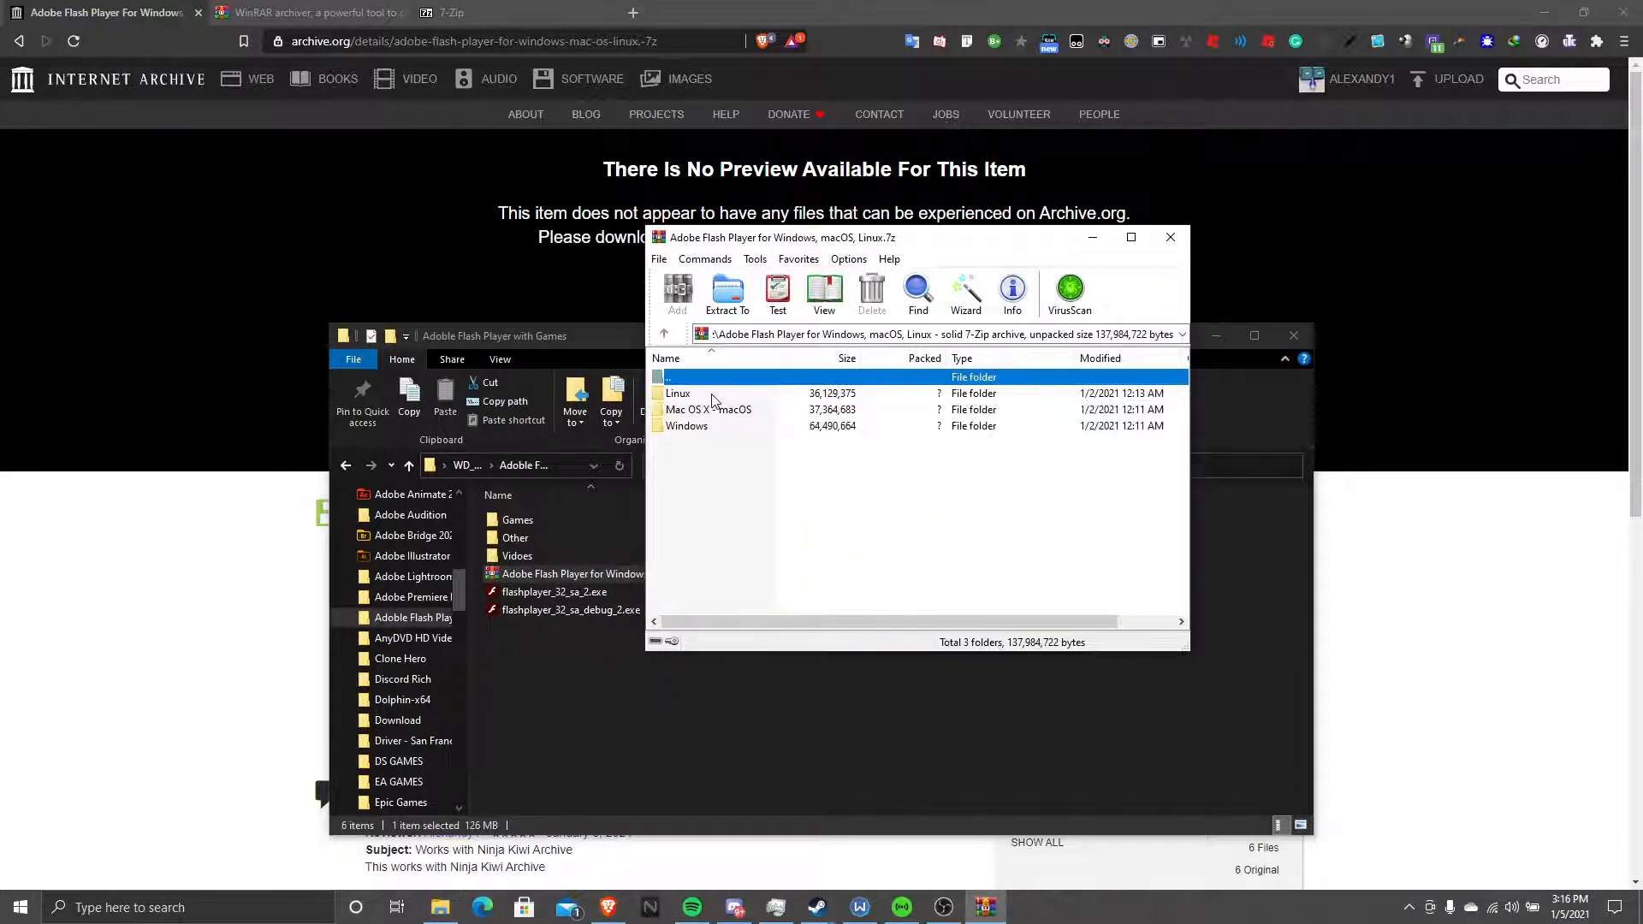
{"action": "left_click", "coordinate": [678, 394]}
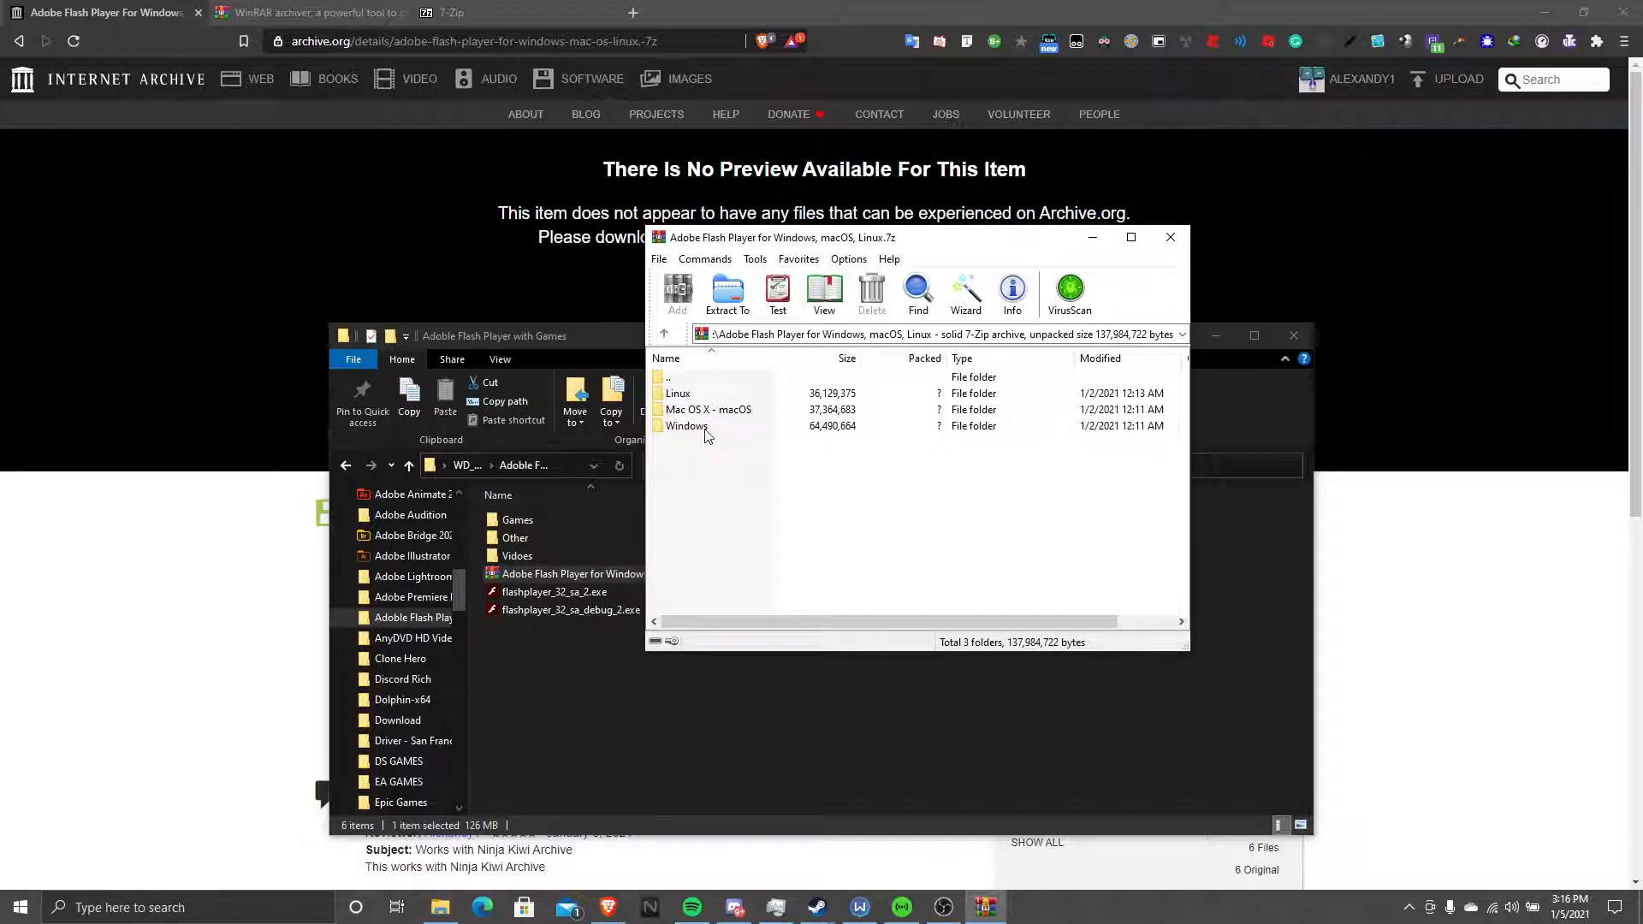
{"action": "double_click", "coordinate": [686, 426]}
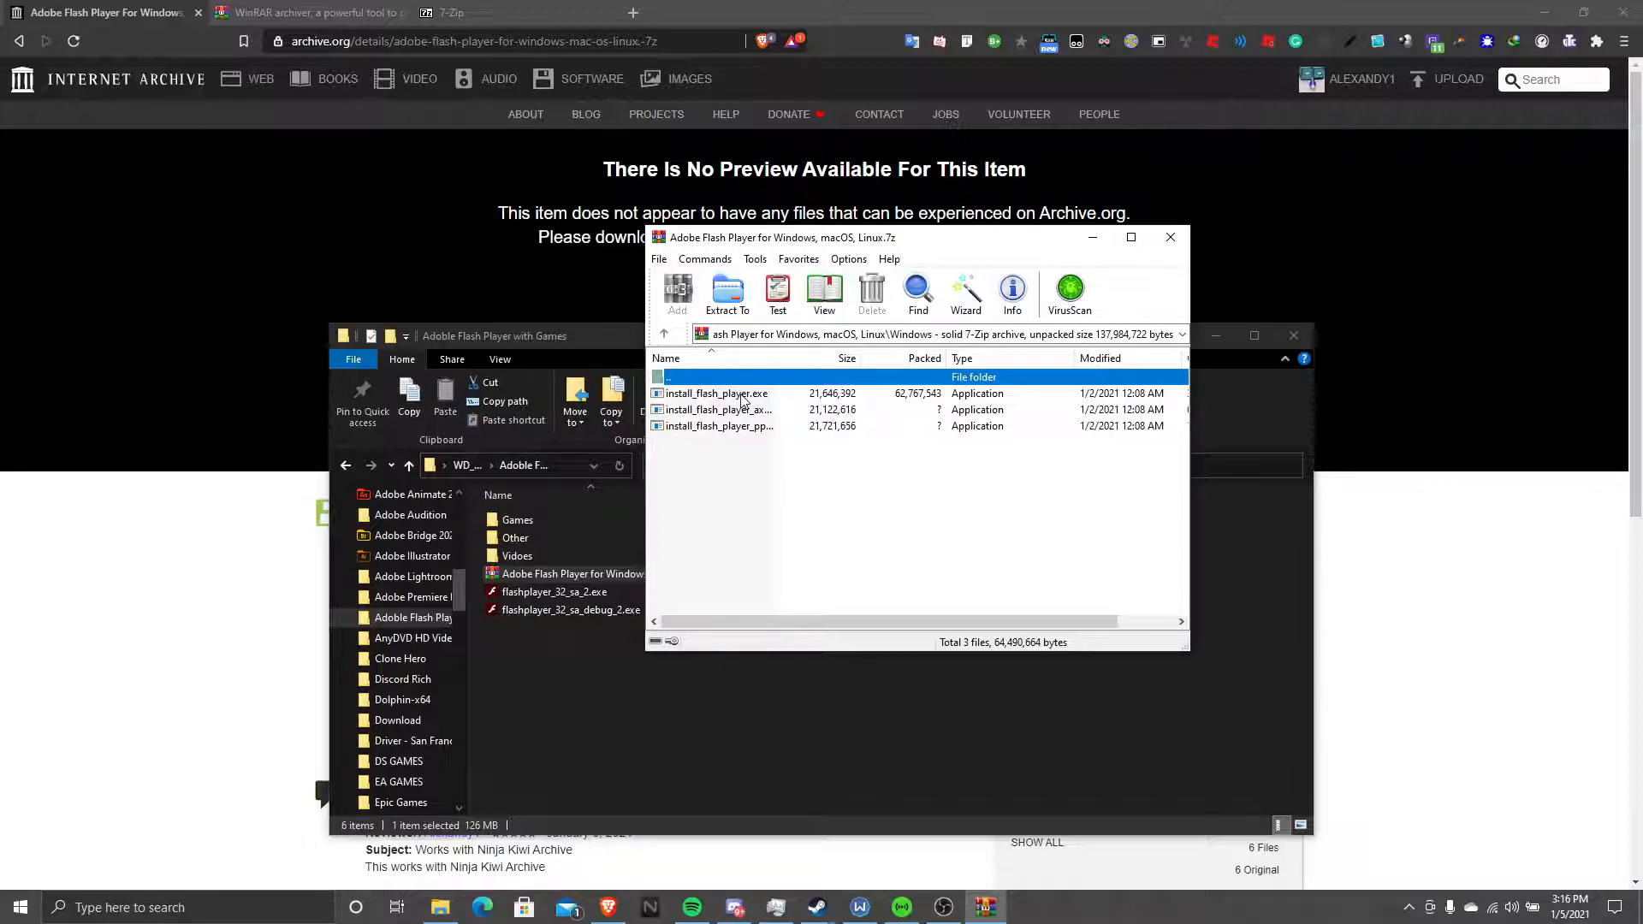
{"action": "left_click", "coordinate": [719, 426]}
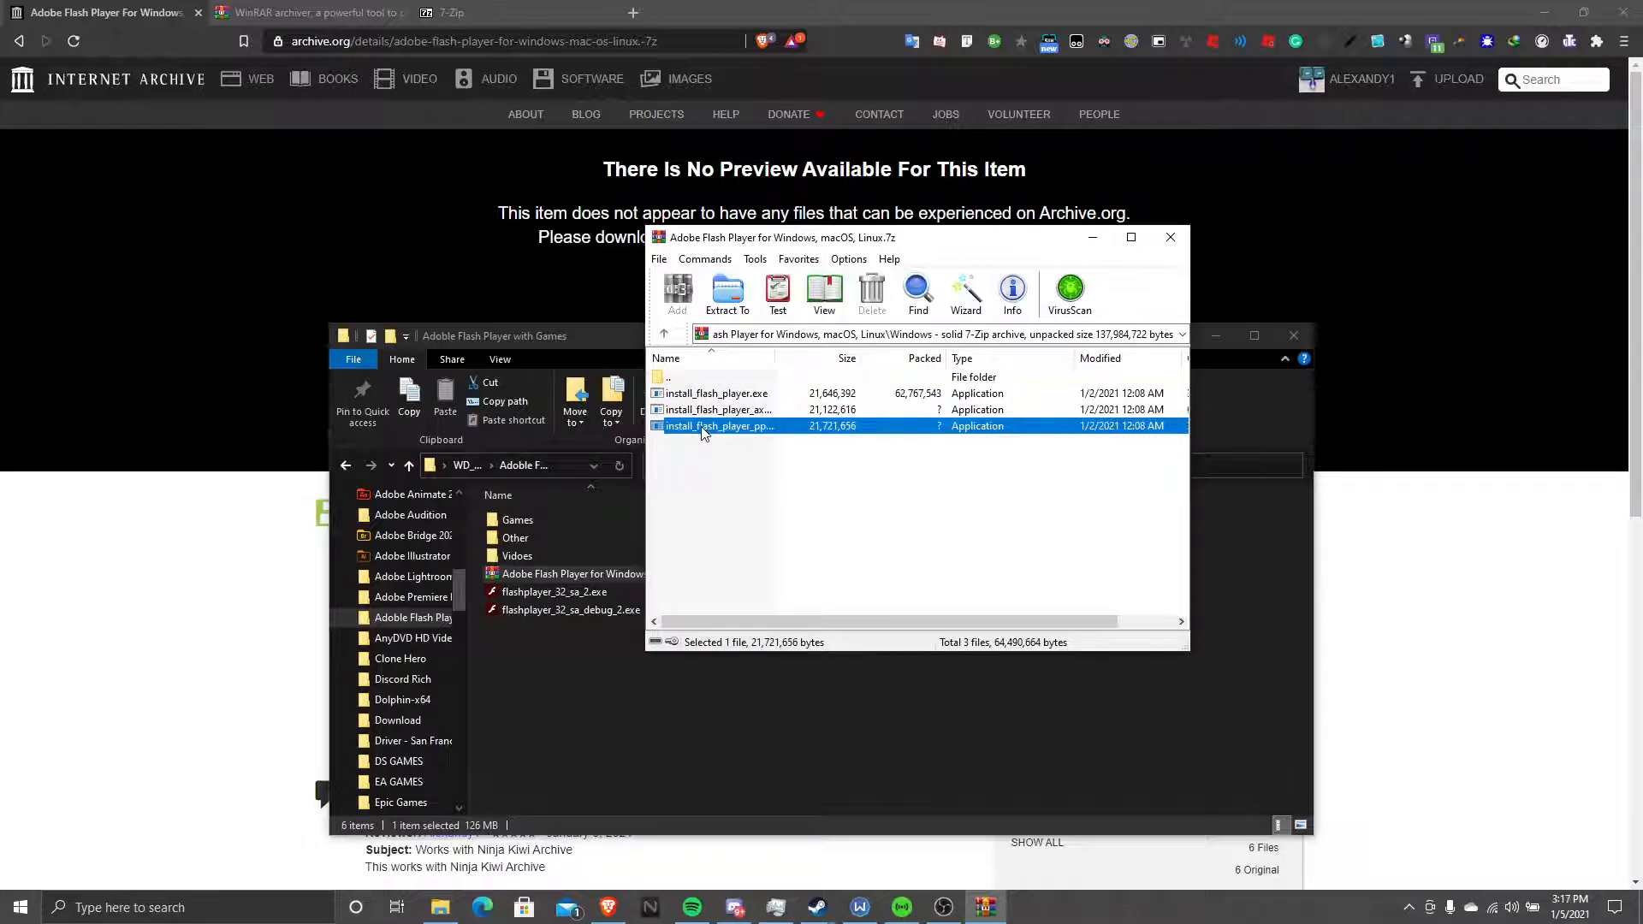
{"action": "left_click", "coordinate": [726, 293]}
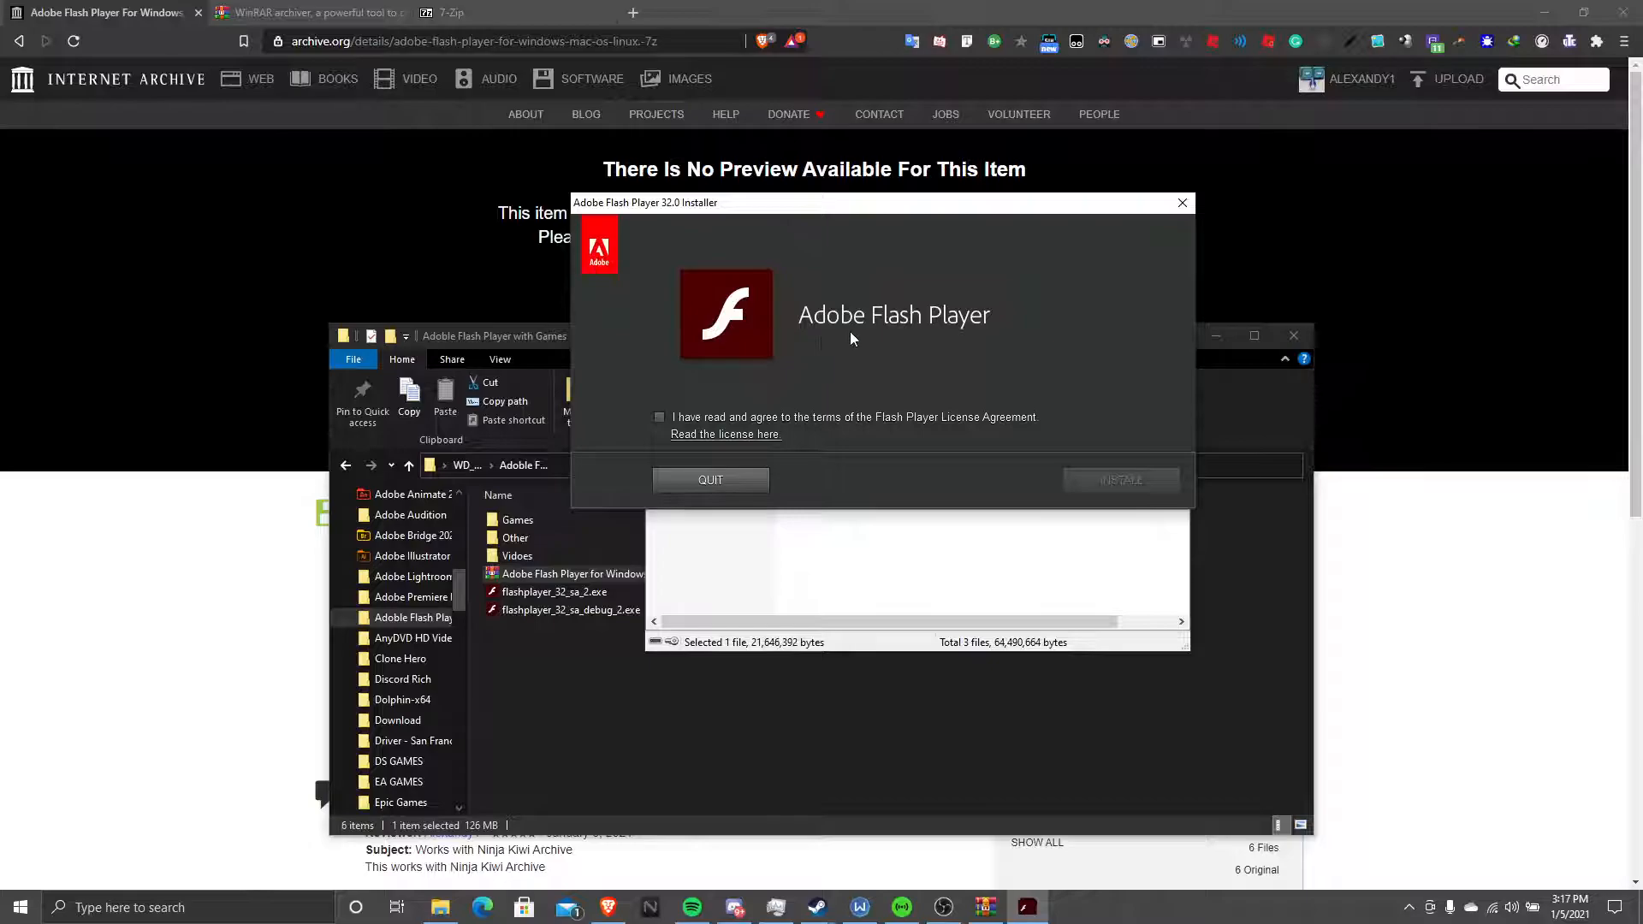
Accept the license, install Flash Player and keep 'Allow Adobe to install updates' when finishing
{"action": "left_click", "coordinate": [661, 417]}
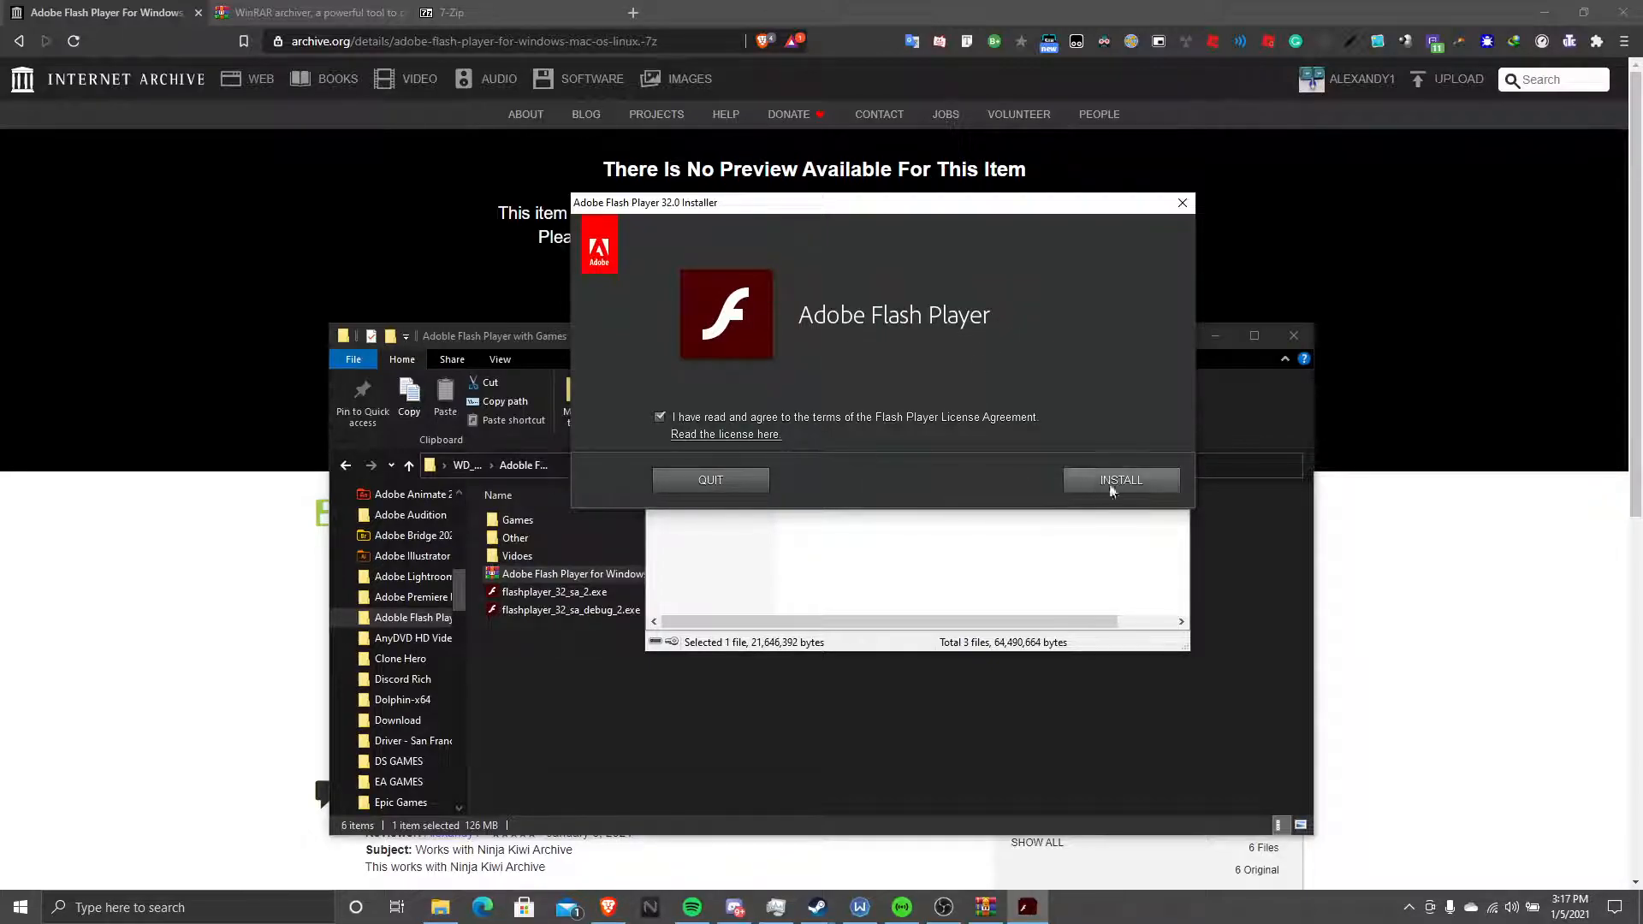
{"action": "left_click", "coordinate": [1119, 480]}
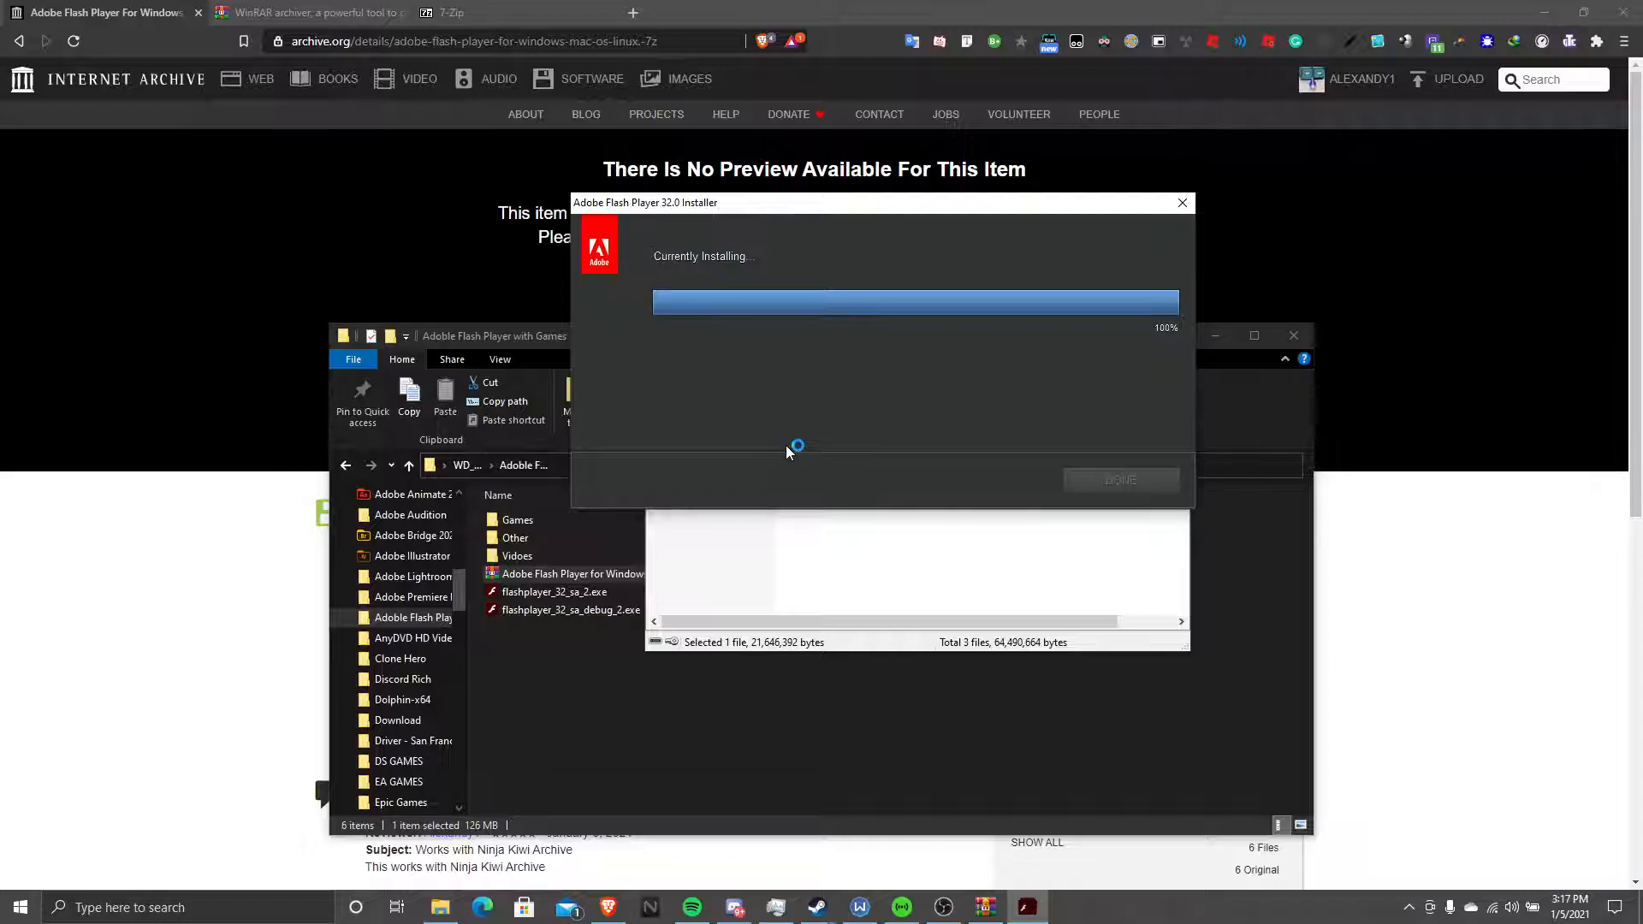
{"action": "mouse_move", "coordinate": [785, 460]}
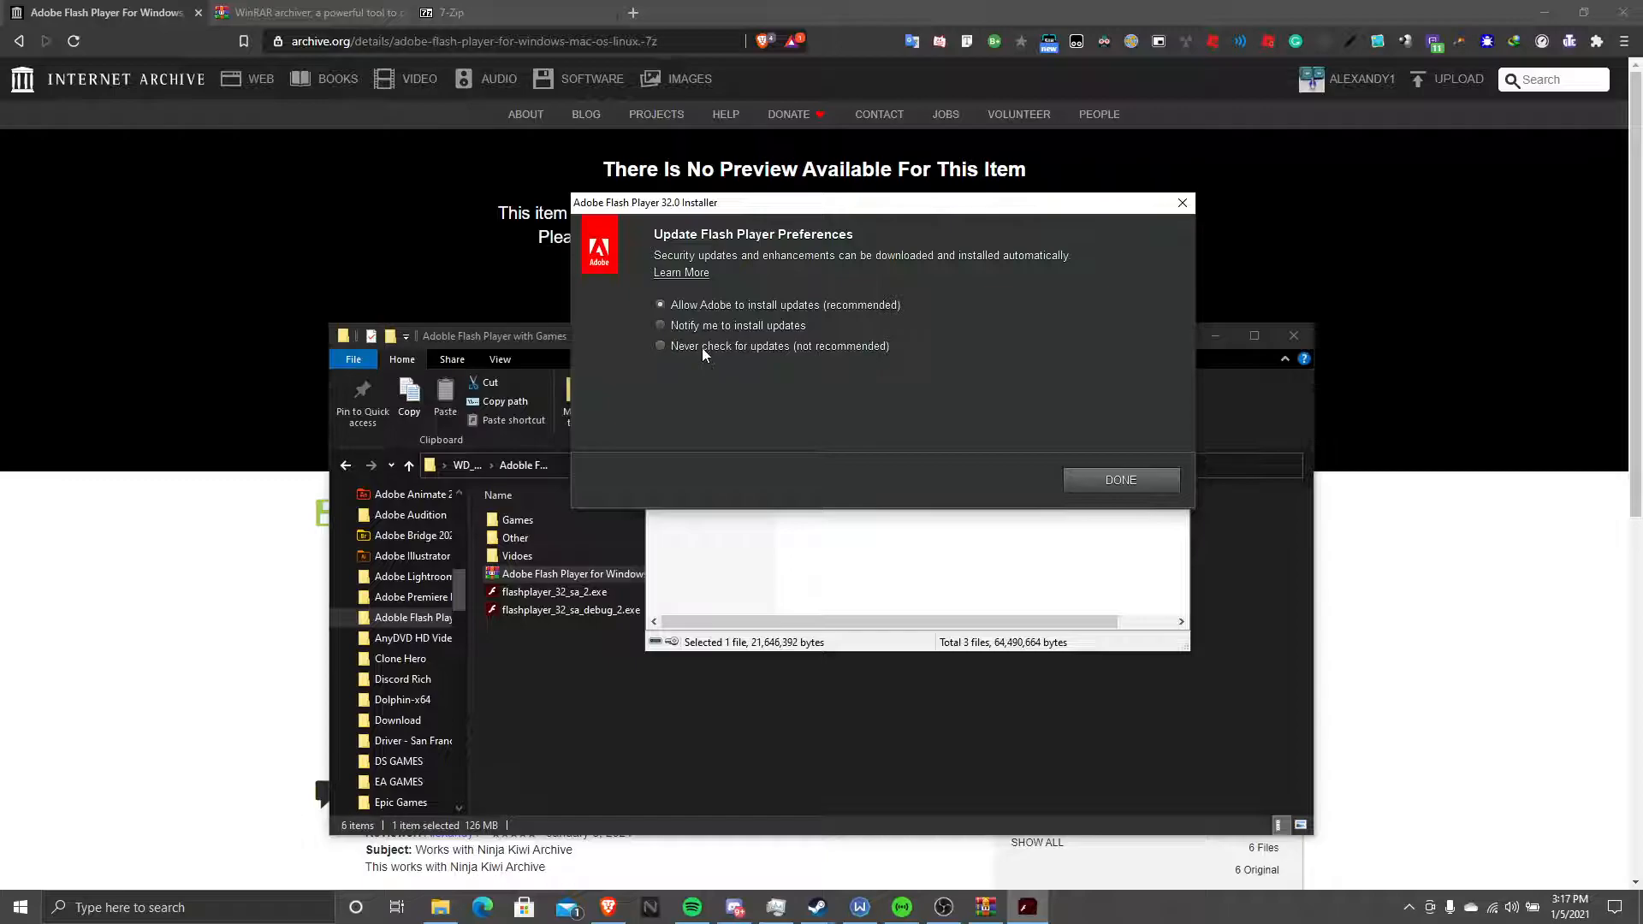
{"action": "left_click", "coordinate": [1119, 480]}
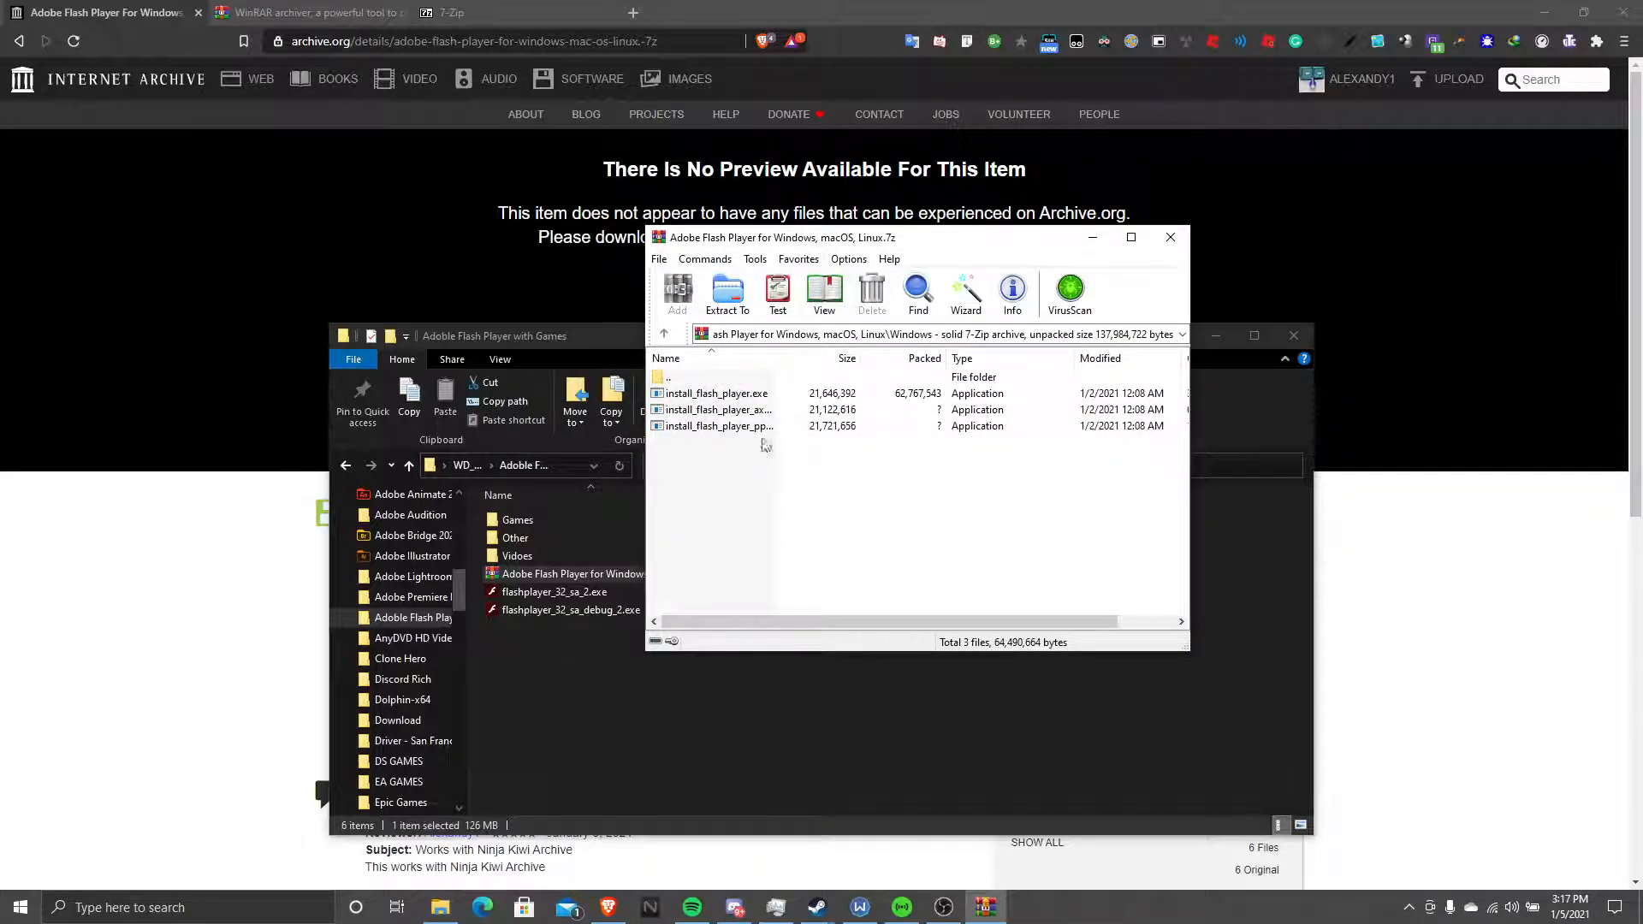
Run install_flash_player_ppapi.exe from the archive and install it through to 100%
{"action": "left_click", "coordinate": [717, 426]}
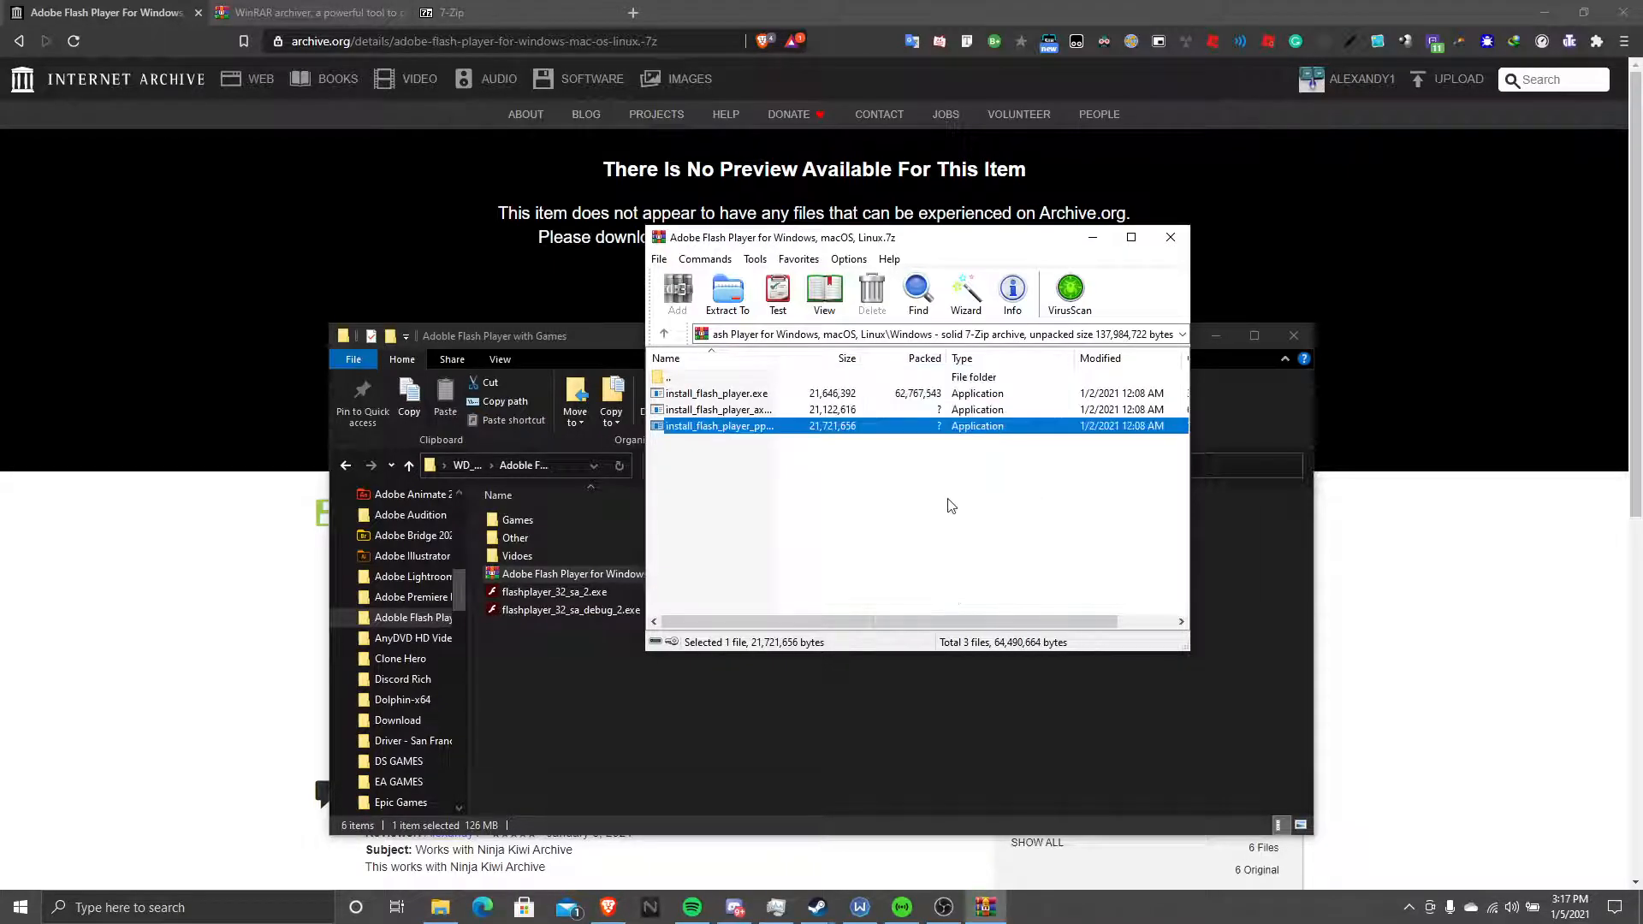
{"action": "double_click", "coordinate": [720, 426]}
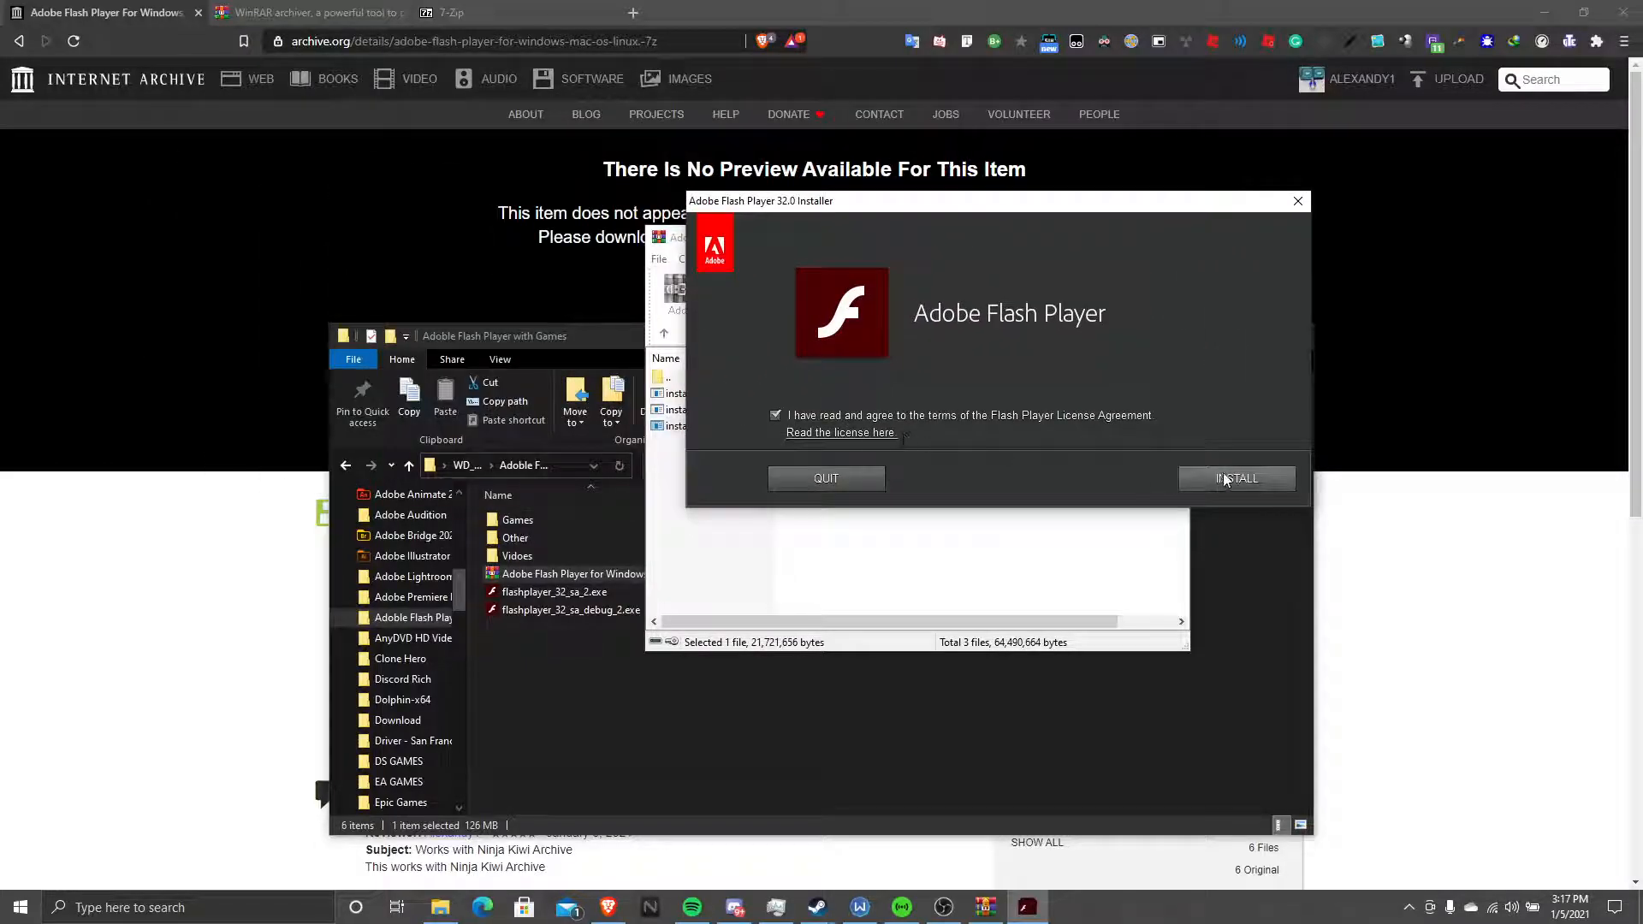
{"action": "left_click", "coordinate": [1235, 479]}
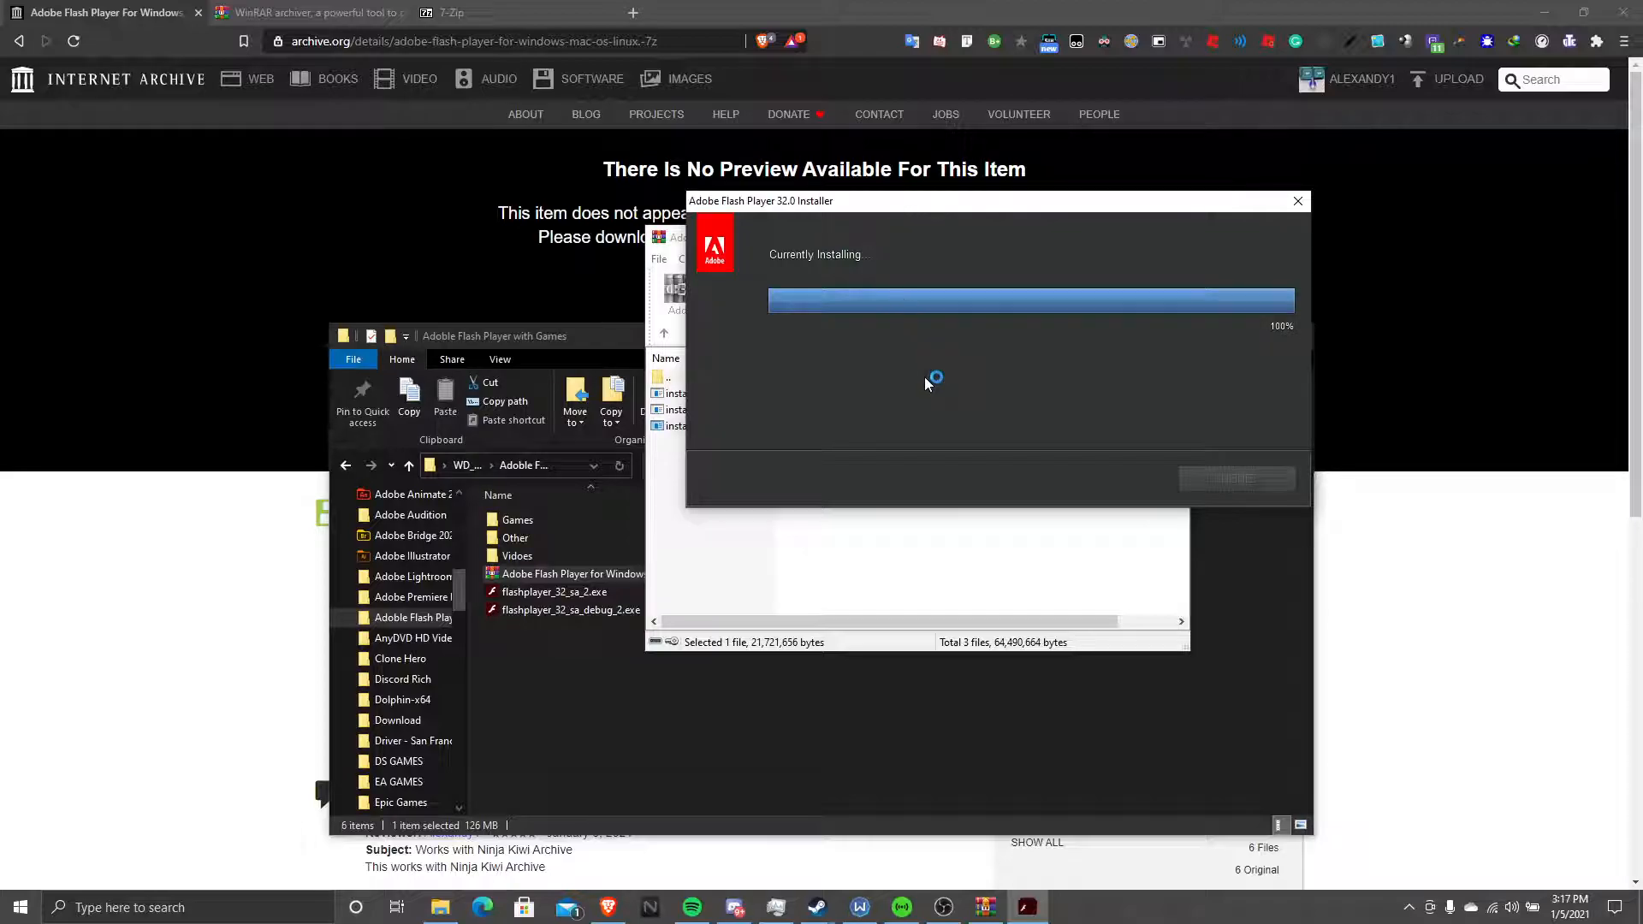
{"action": "mouse_move", "coordinate": [926, 383]}
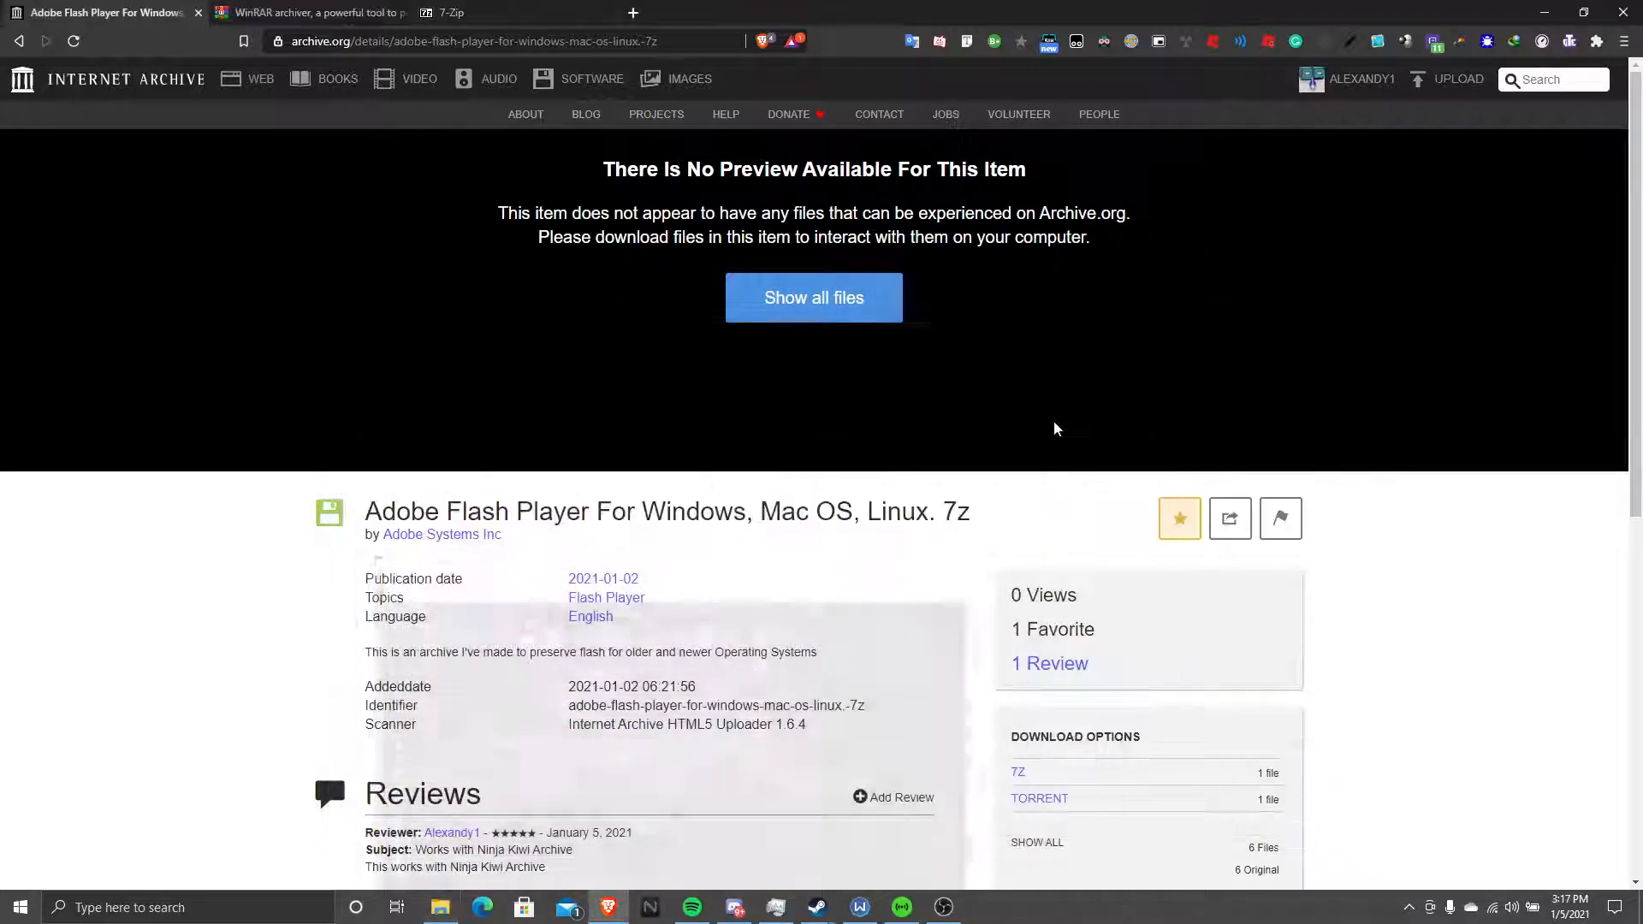
{"action": "mouse_move", "coordinate": [712, 917]}
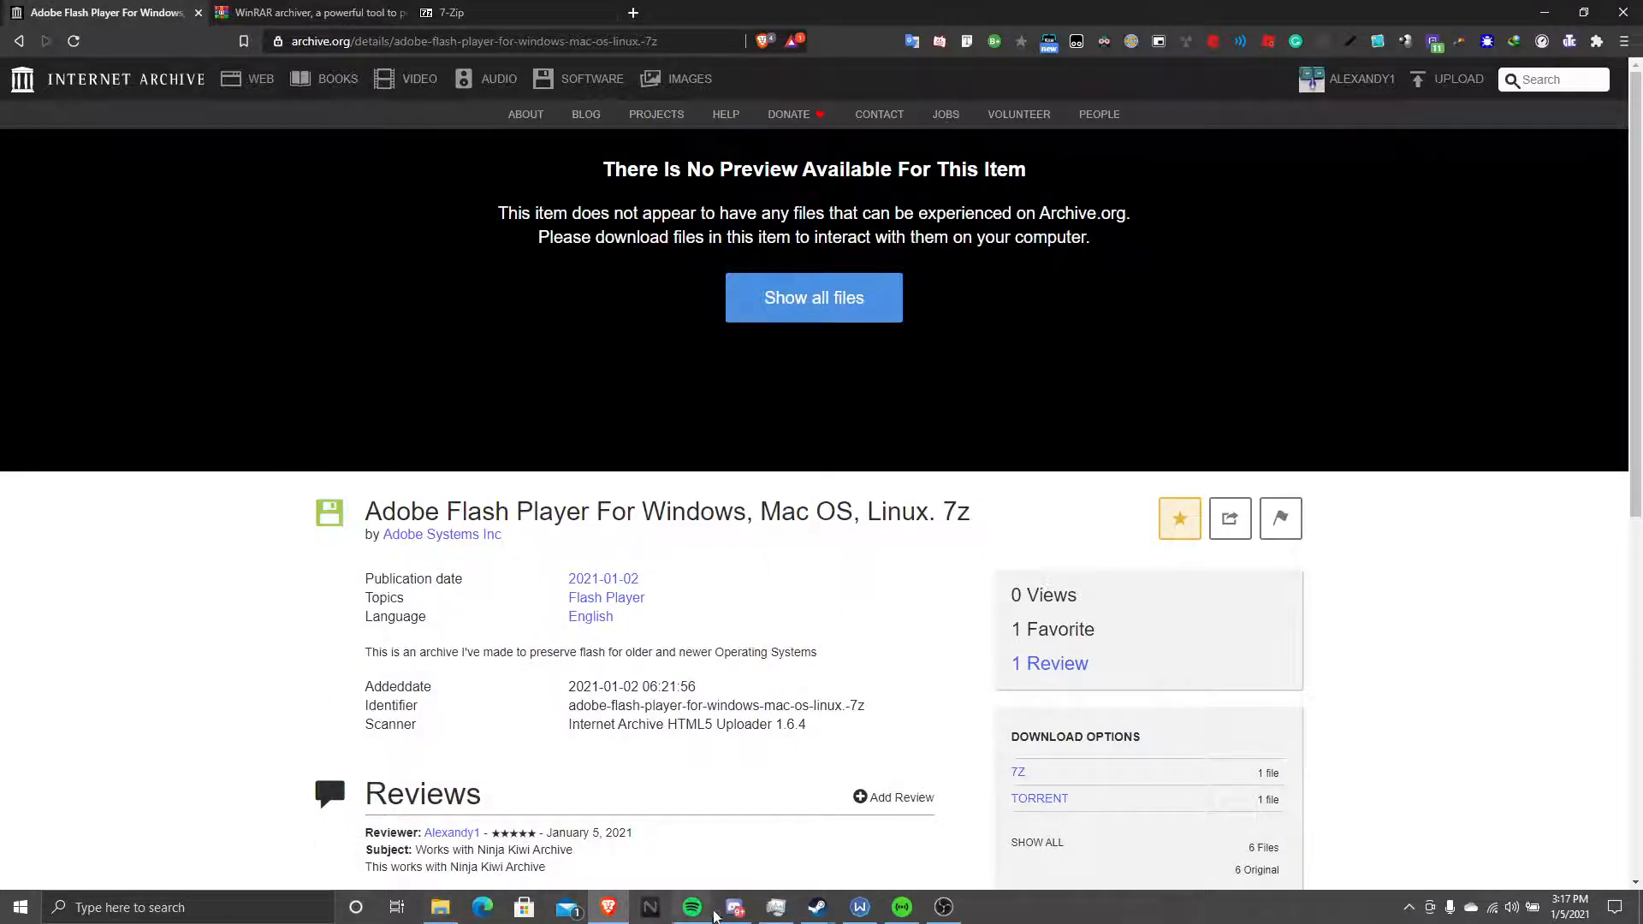
Launch Ninja Kiwi Archive from the Steam library so it lists as Running
{"action": "left_click", "coordinate": [815, 907]}
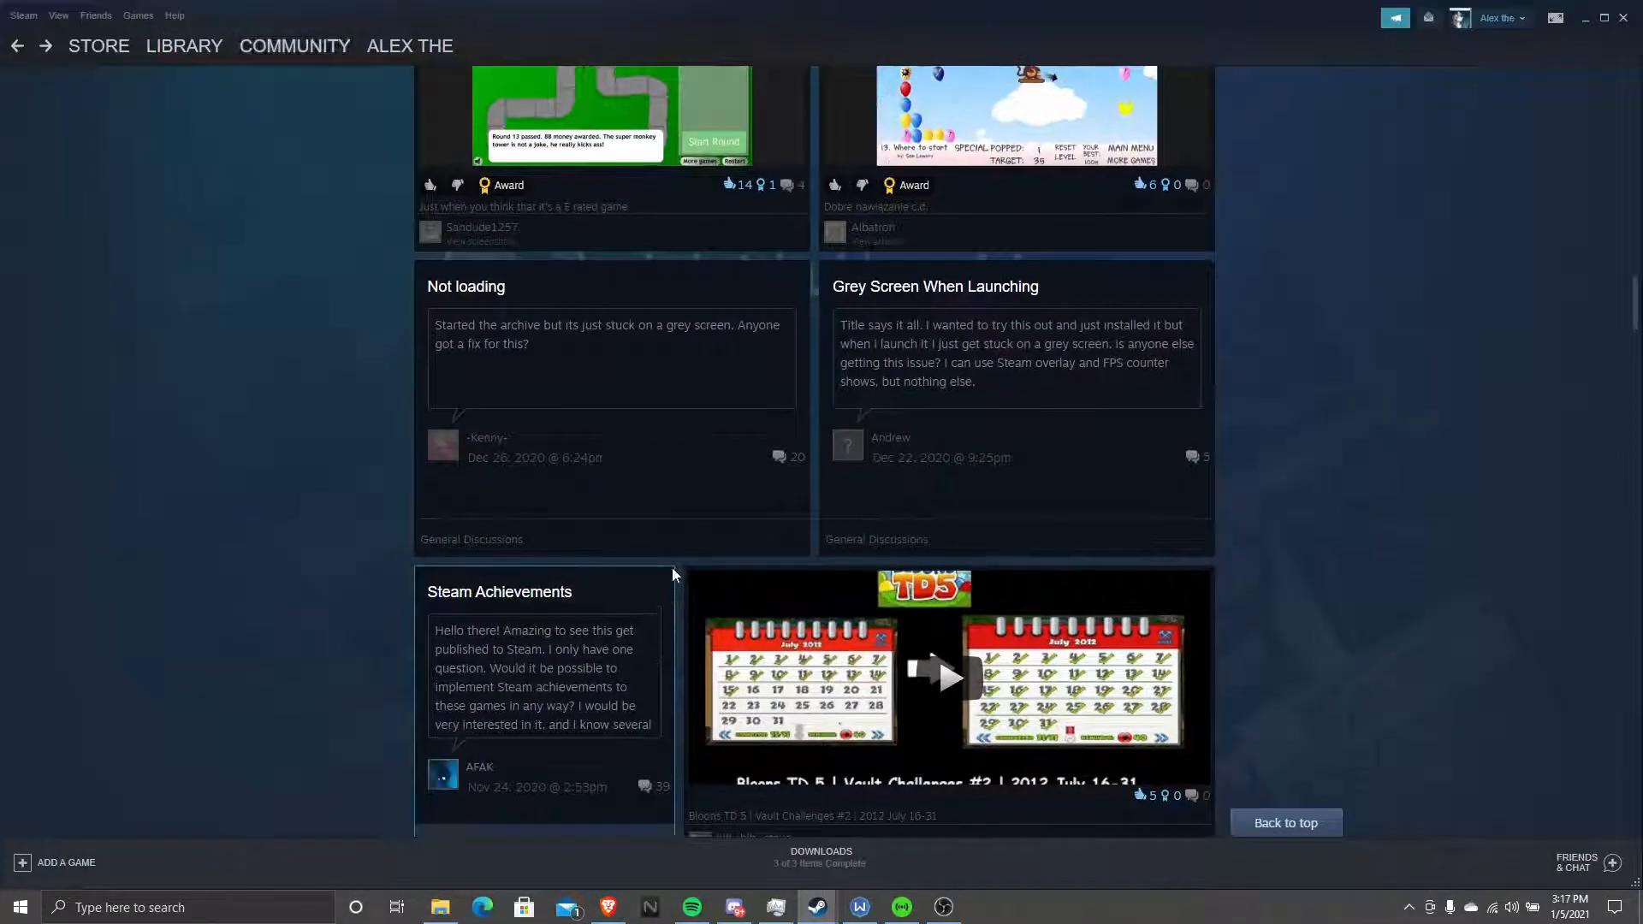
{"action": "left_click", "coordinate": [820, 856]}
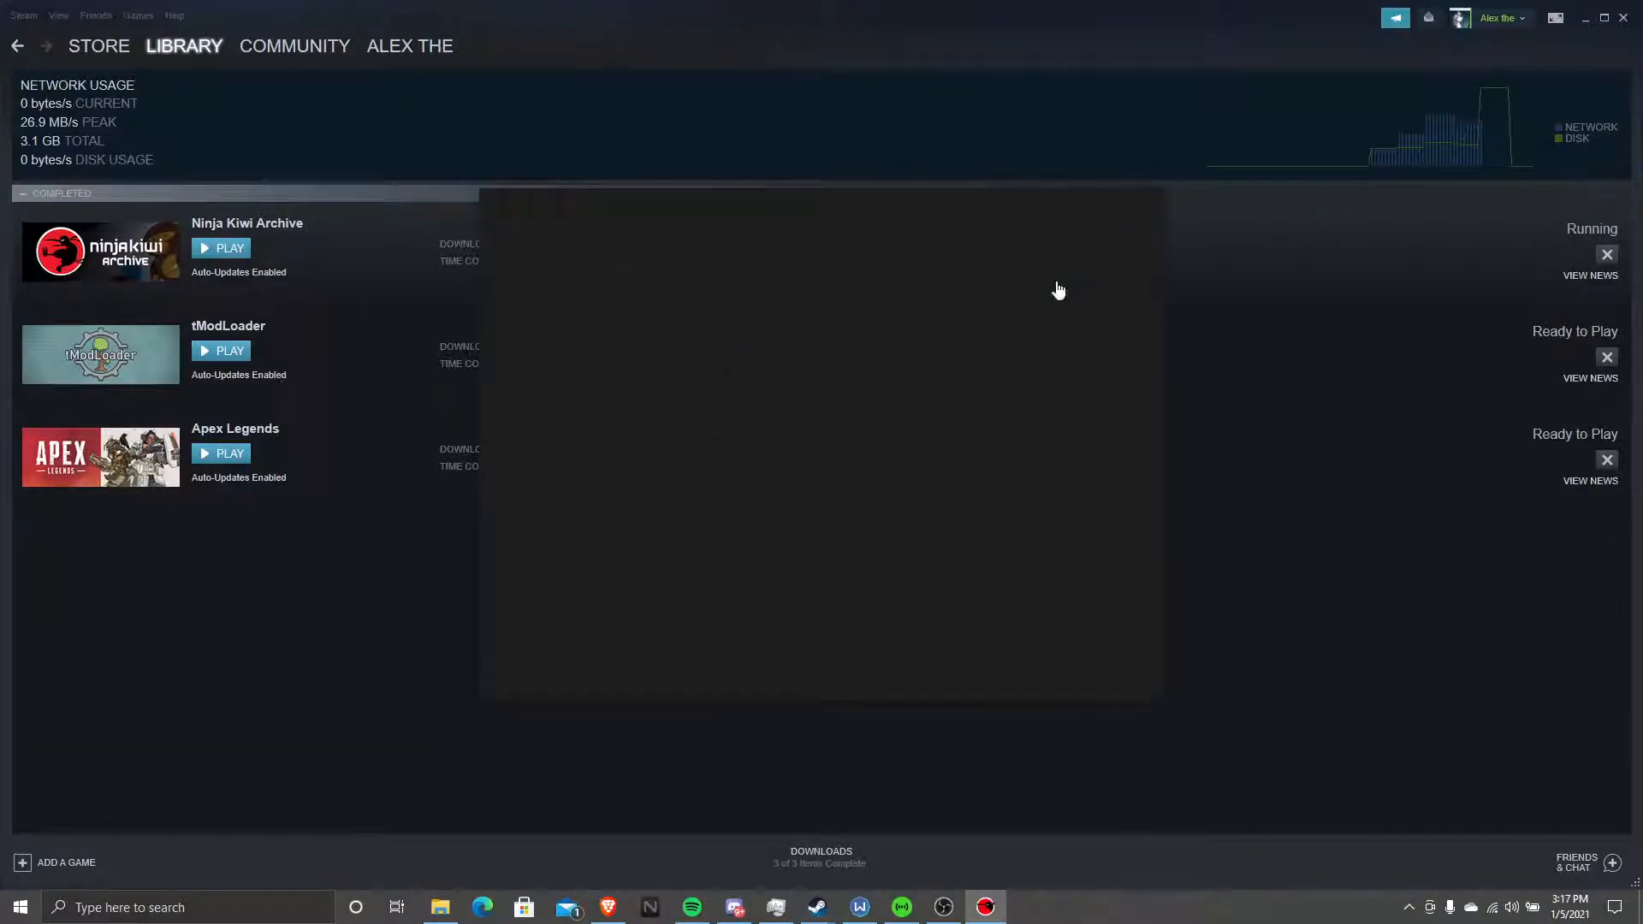
{"action": "left_click", "coordinate": [228, 248]}
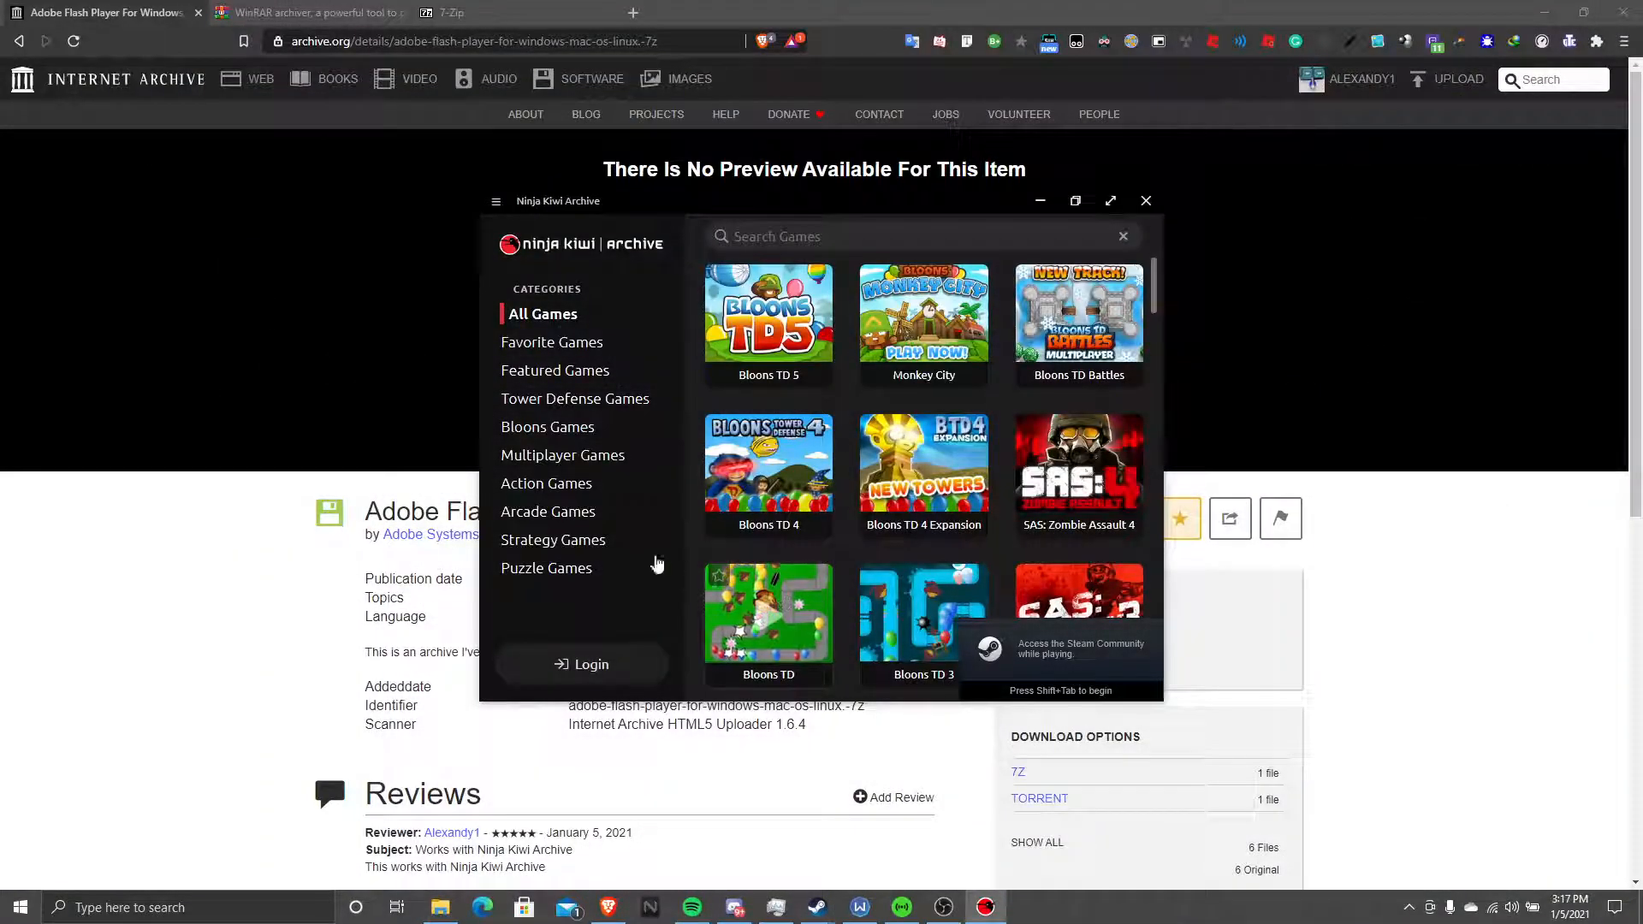
Launch Even More Bloons from the All Games grid and maximize its window
{"action": "scroll", "scroll_direction": "down", "scroll_amount": 3}
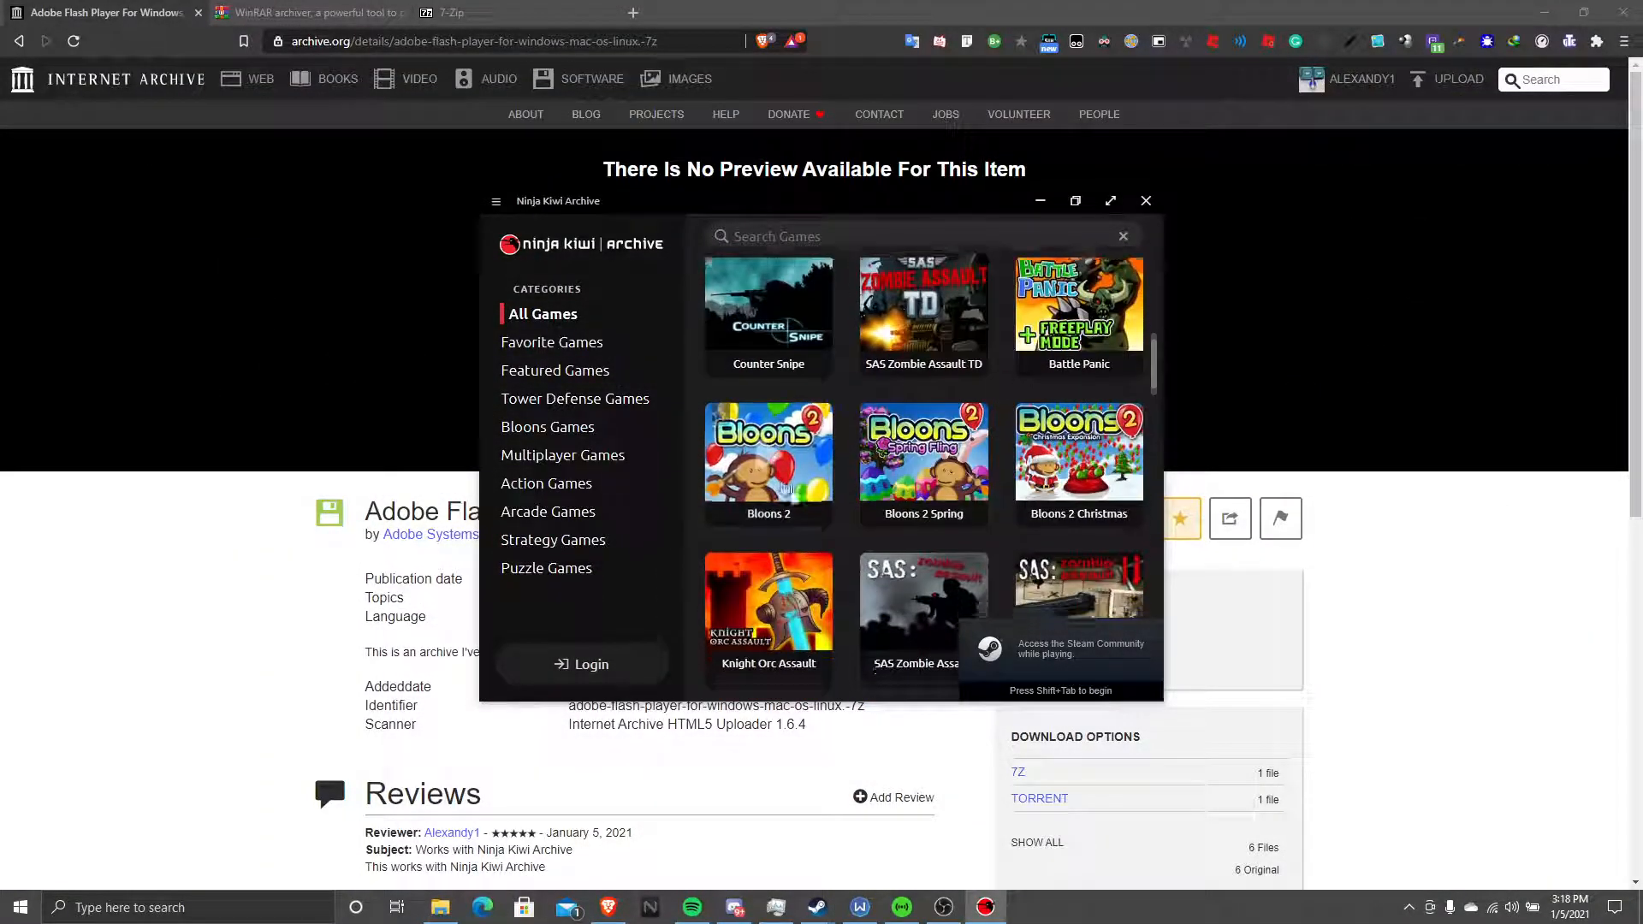
{"action": "scroll", "scroll_direction": "down", "scroll_amount": 3}
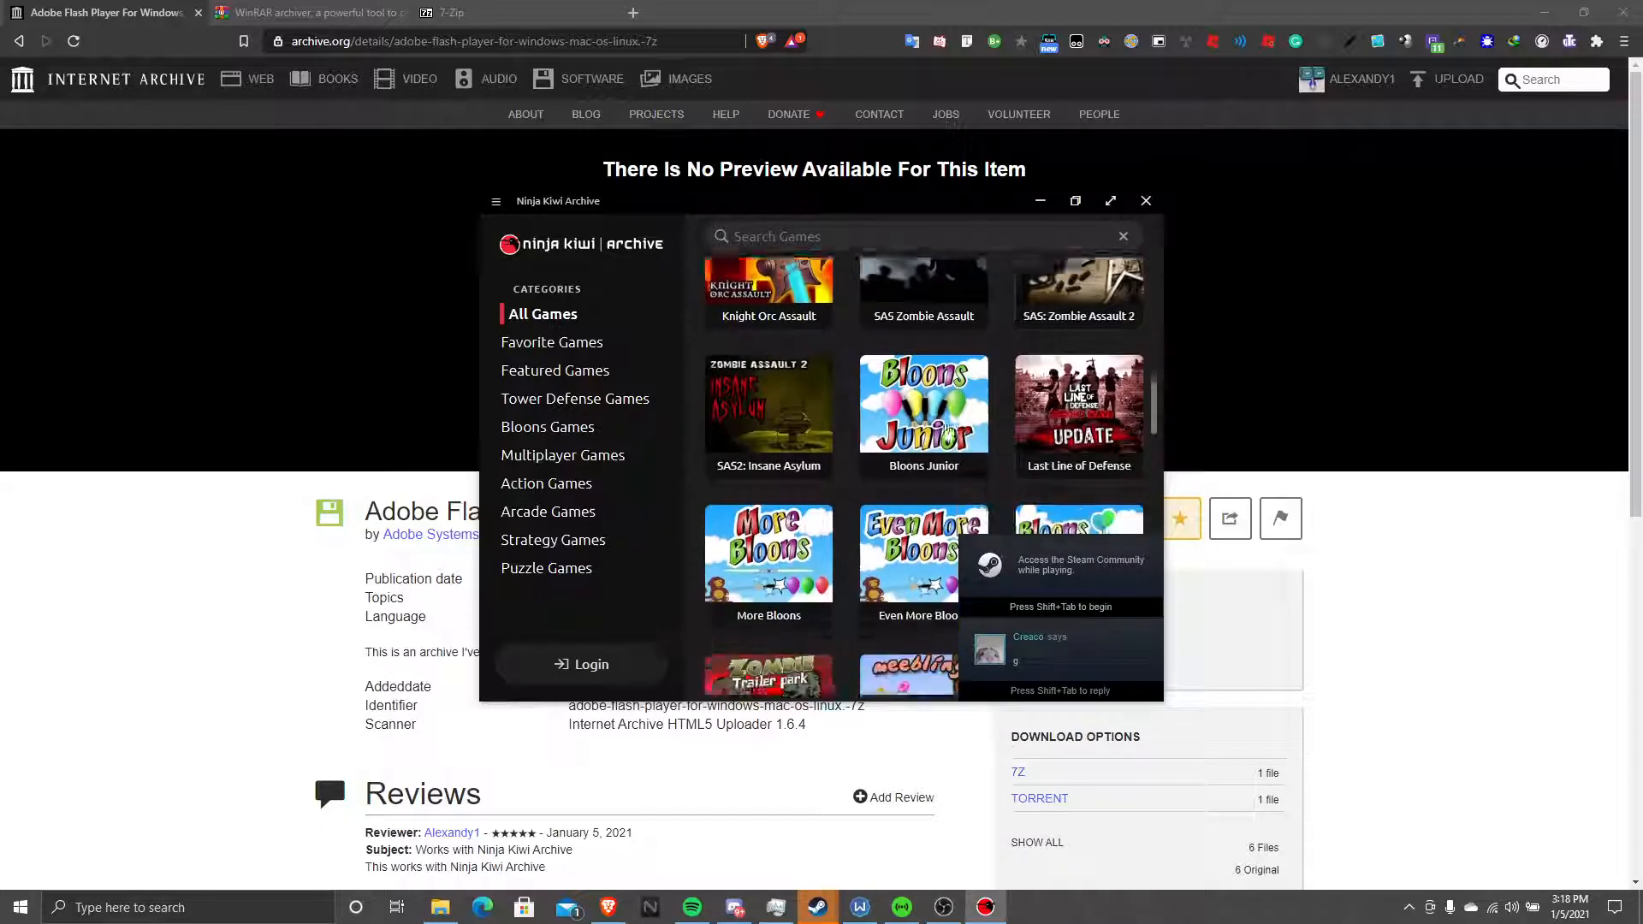
{"action": "scroll", "scroll_direction": "down", "scroll_amount": 3}
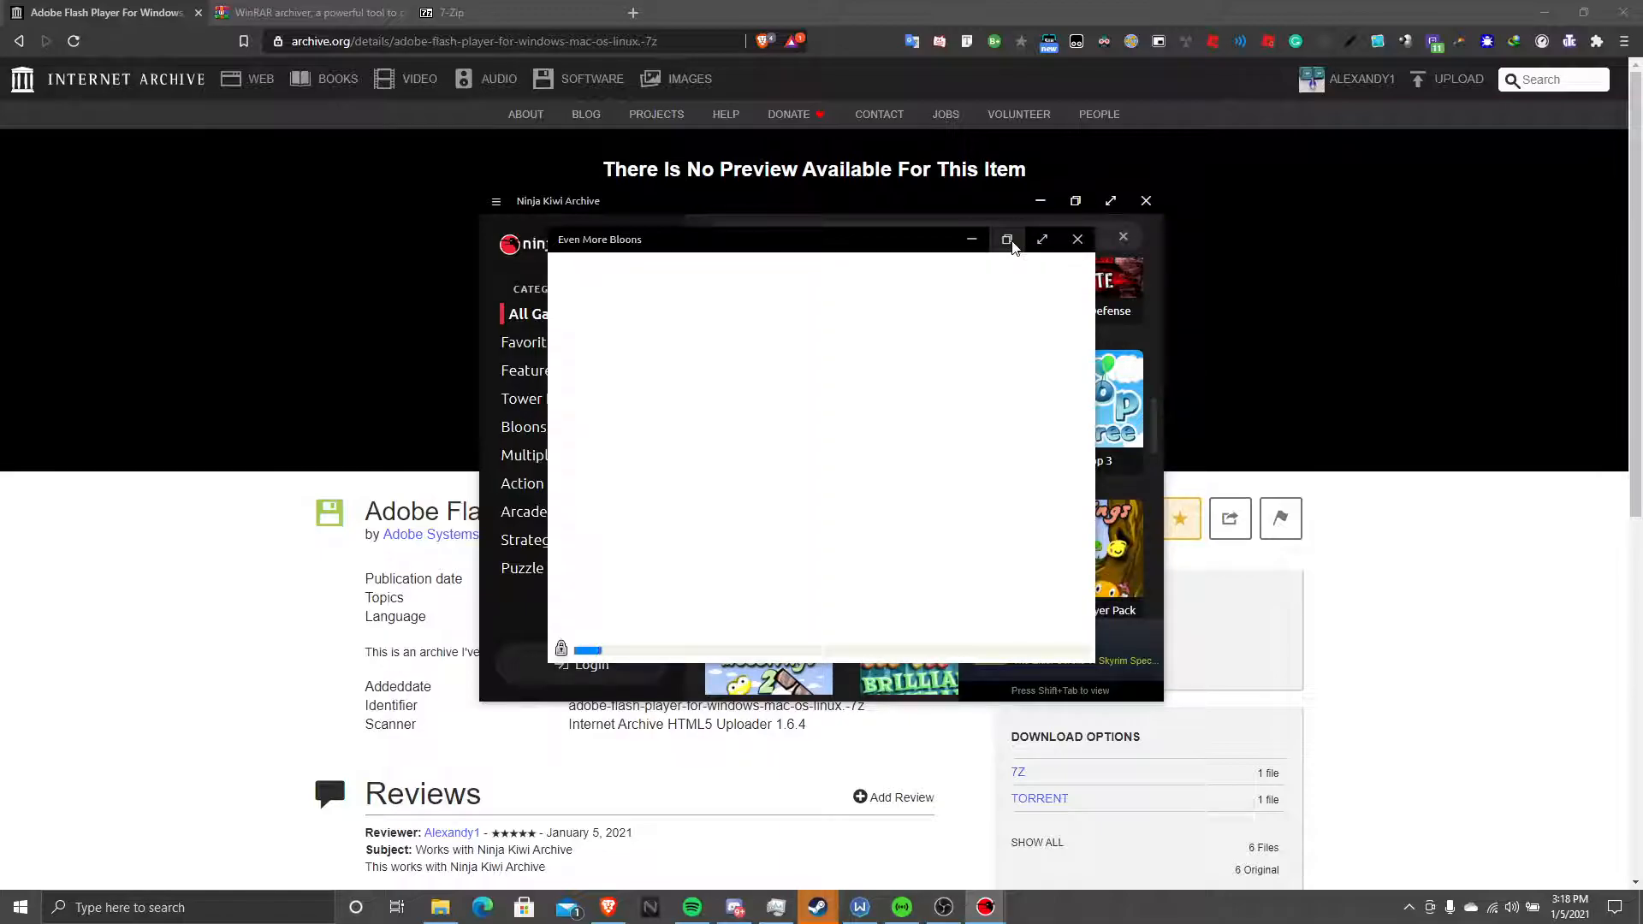
{"action": "left_click", "coordinate": [1008, 240]}
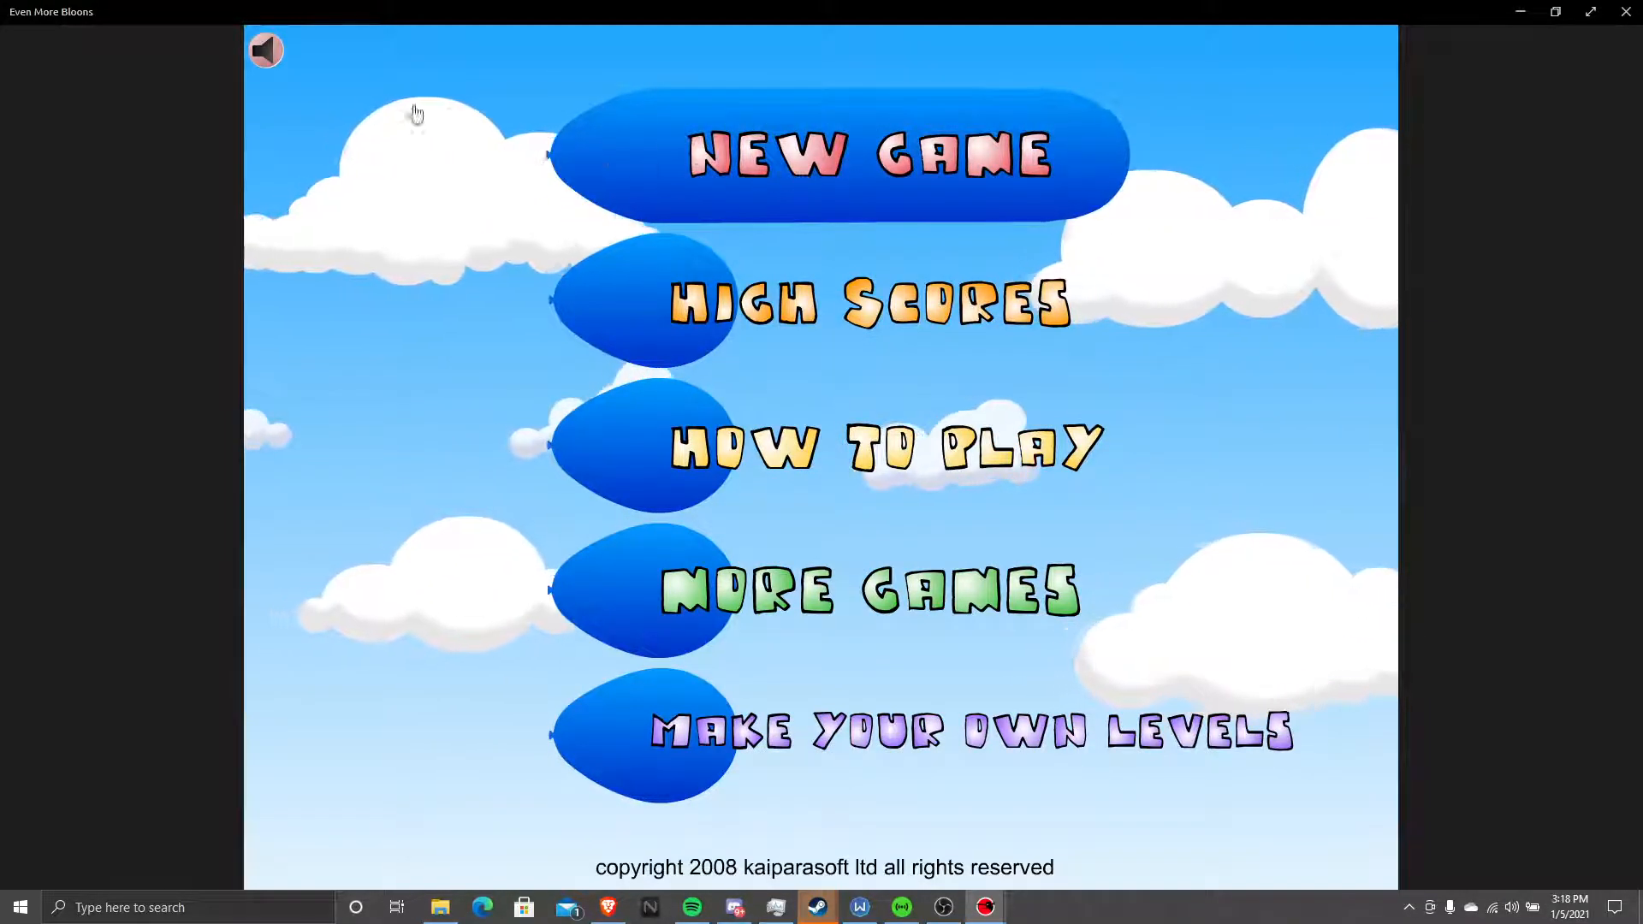
Start a new game on level 1, Helium in a Jar, and throw darts to pop the balloons
{"action": "left_click", "coordinate": [823, 156]}
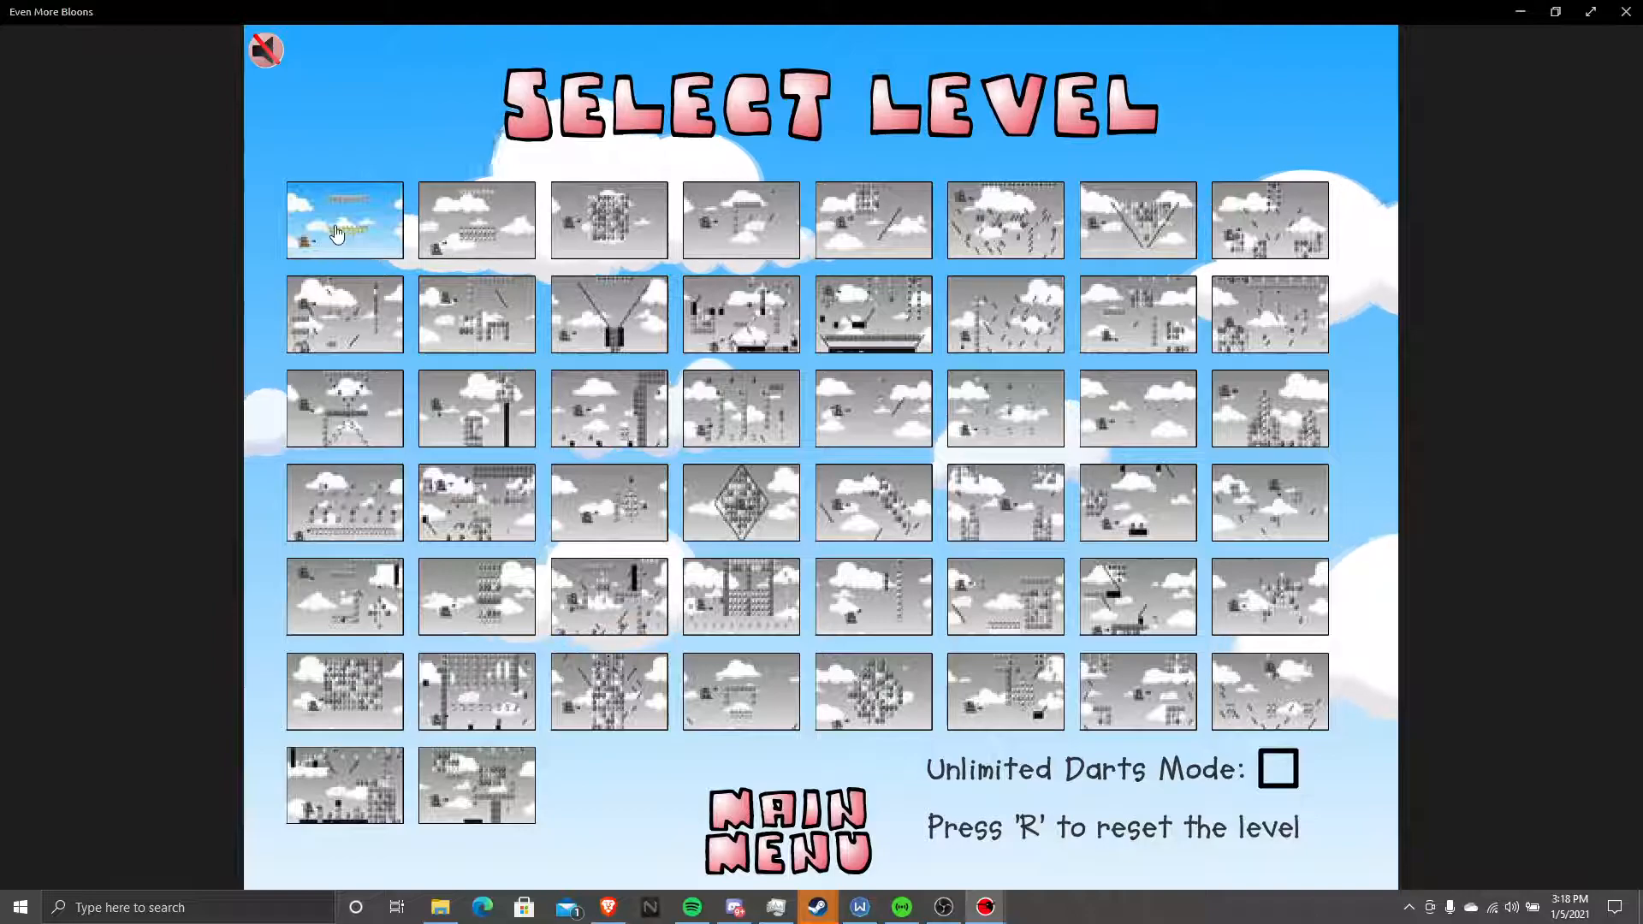
{"action": "left_click", "coordinate": [344, 221]}
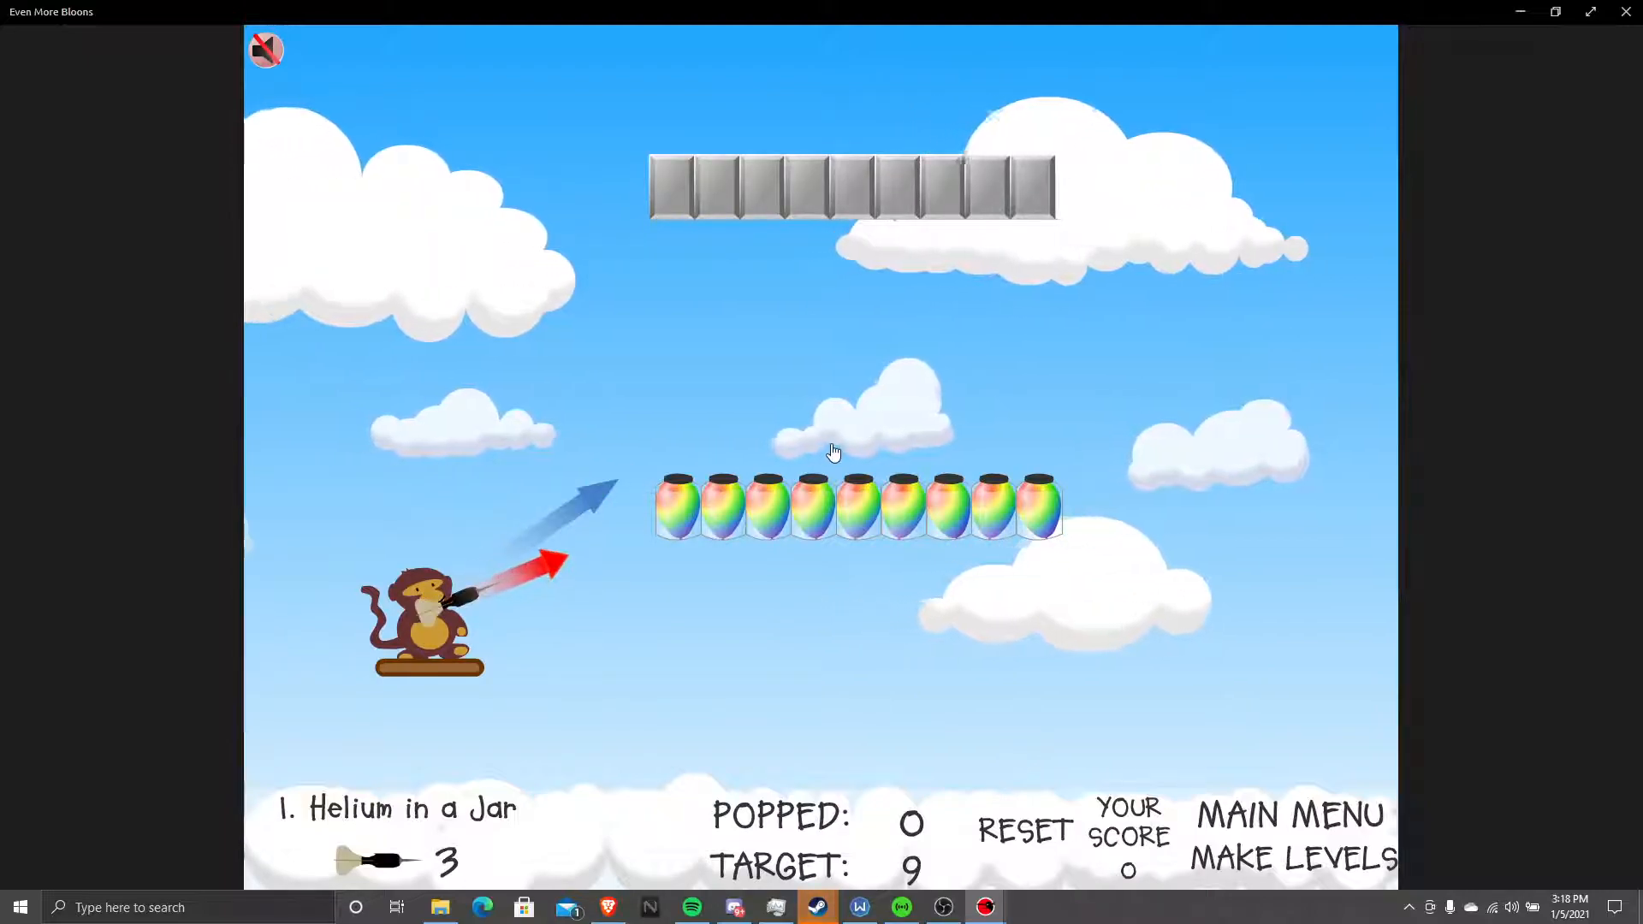
{"action": "left_click", "coordinate": [833, 452]}
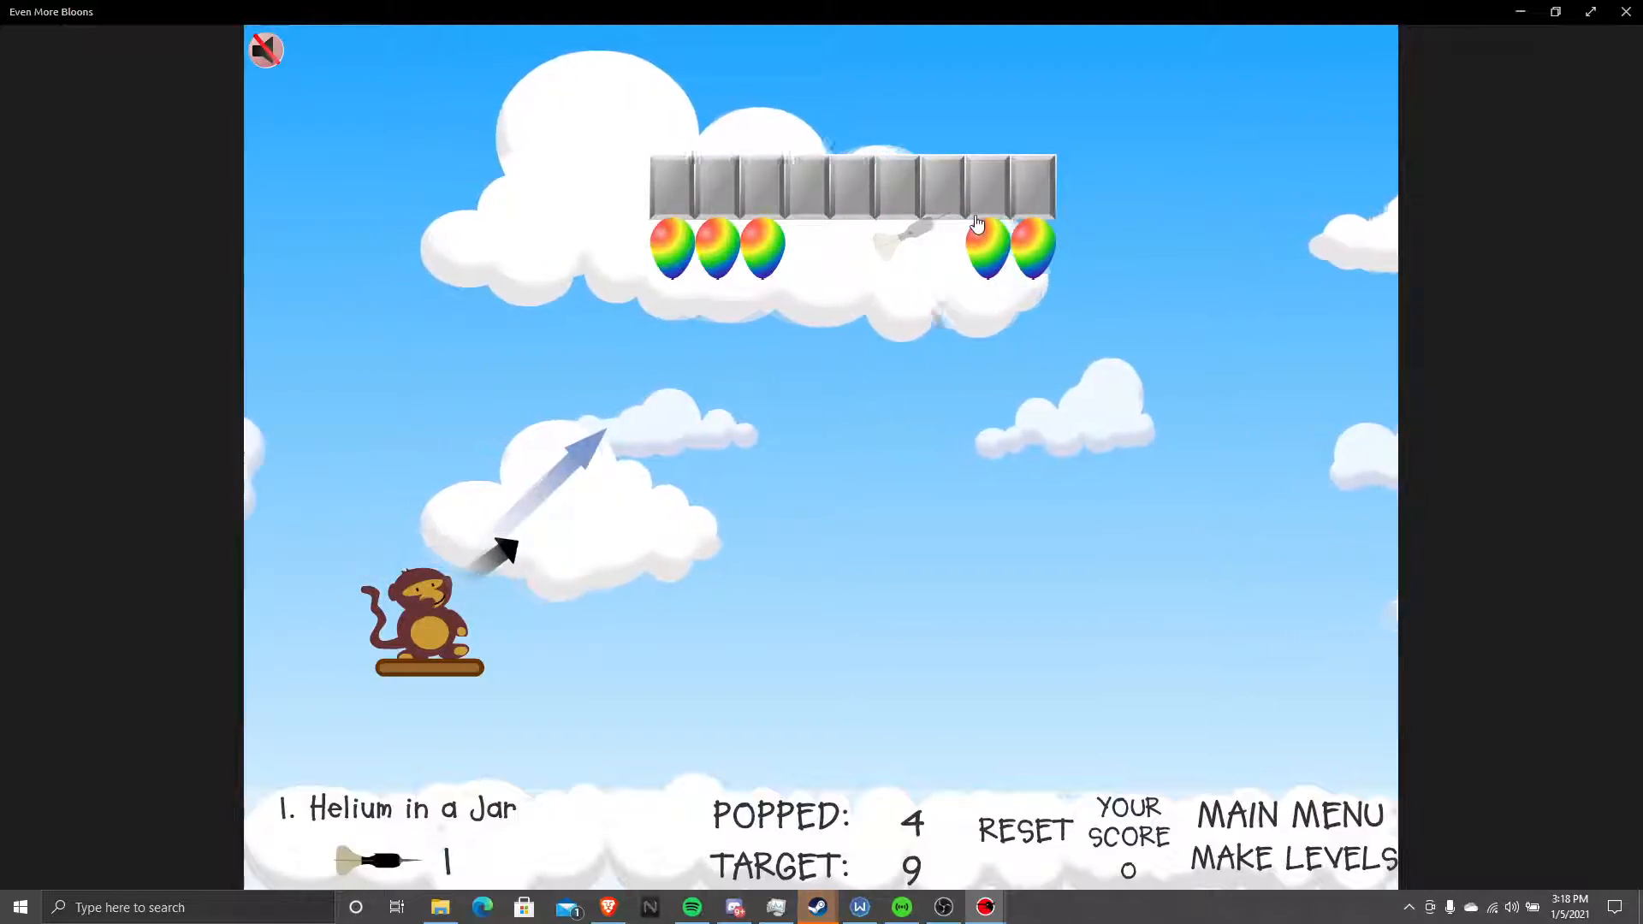
{"action": "left_click", "coordinate": [1022, 832]}
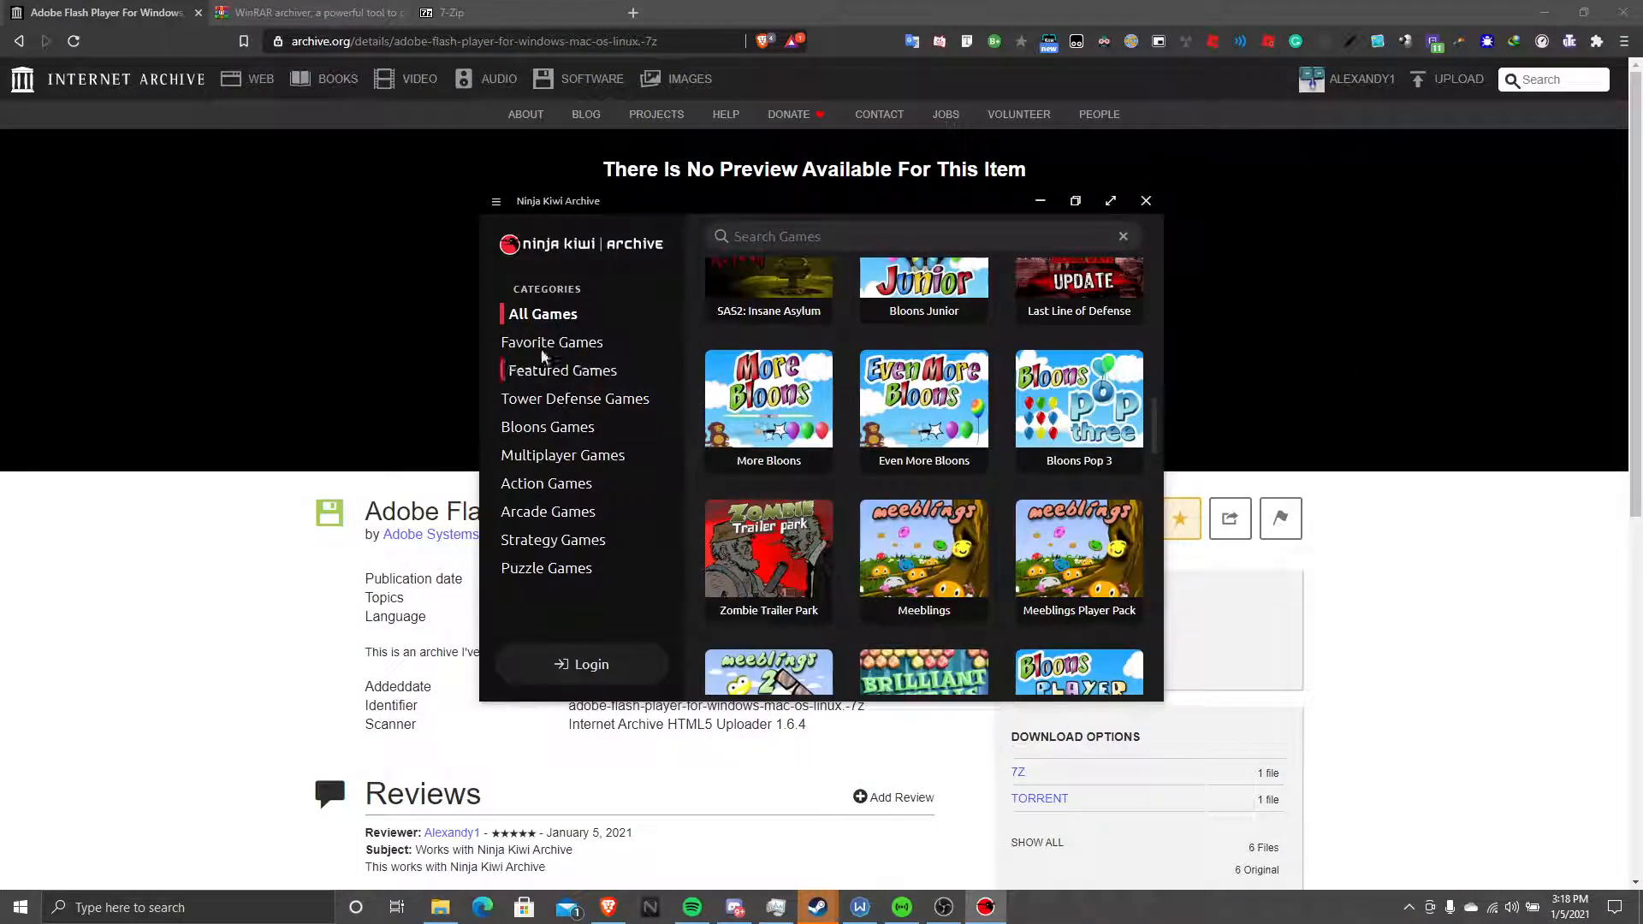
Quit Ninja Kiwi Archive from its title-bar menu, leaving the archive.org Flash Player page
{"action": "left_click", "coordinate": [496, 200]}
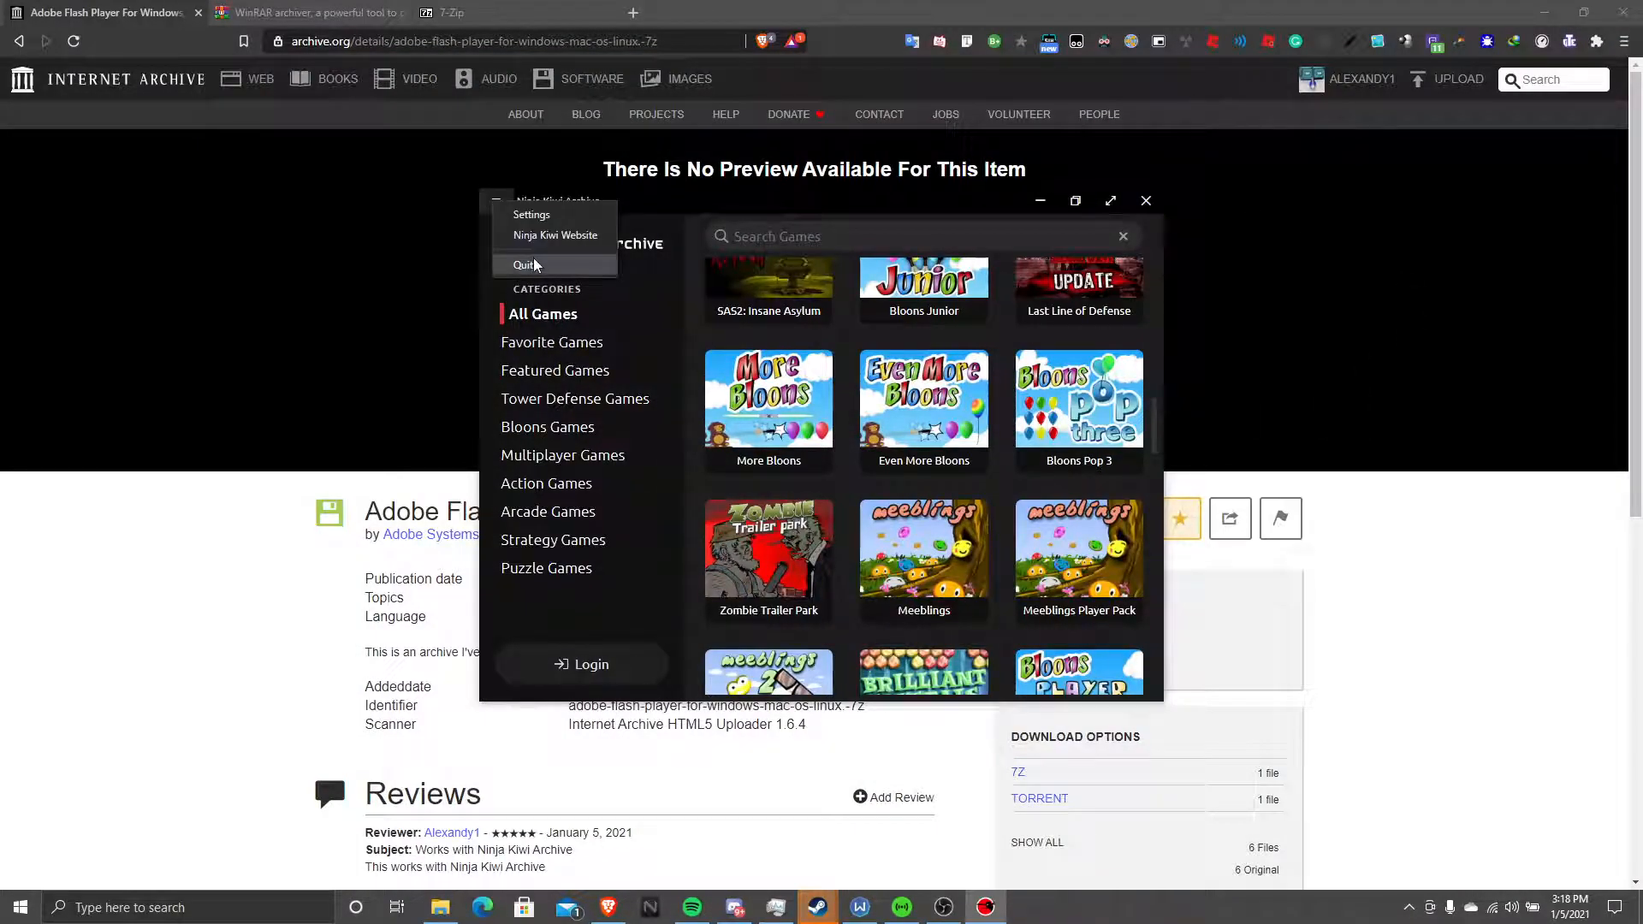
{"action": "left_click", "coordinate": [524, 263]}
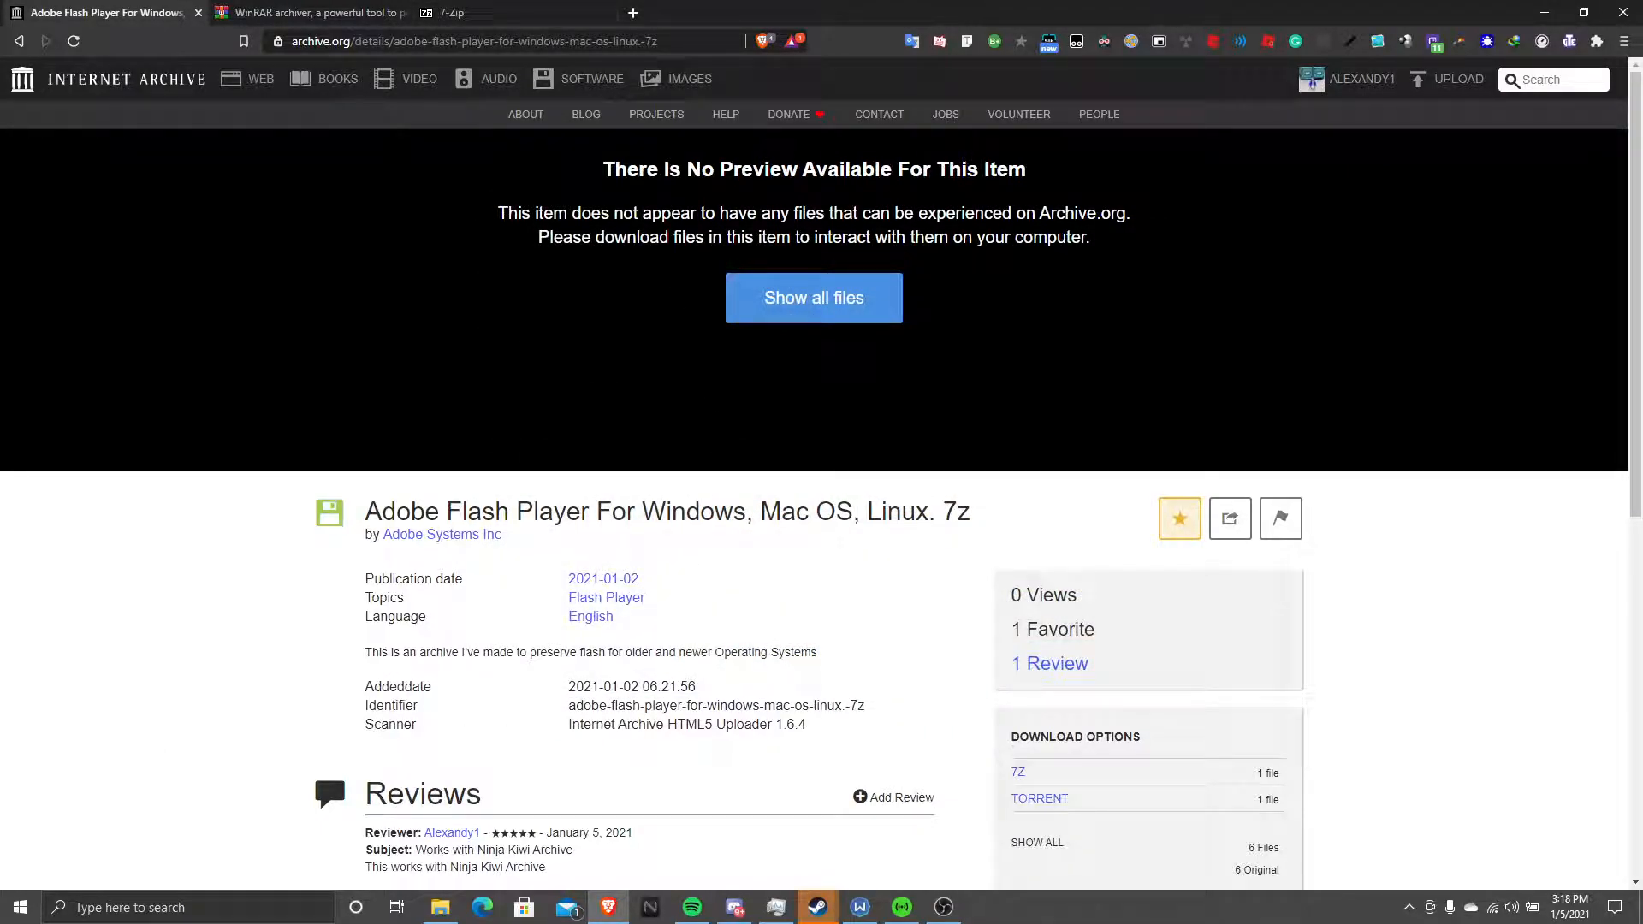